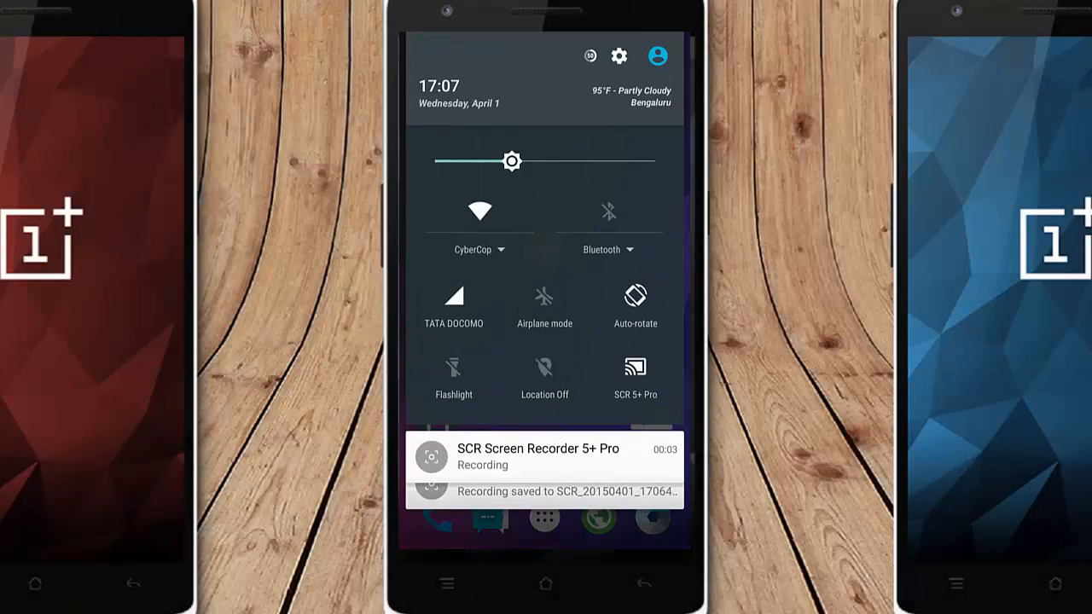
# Step: Confirm Resurrection Remix 5.4.0 on Android 5.1 in About phone, then go home
pyautogui.click(620, 56)
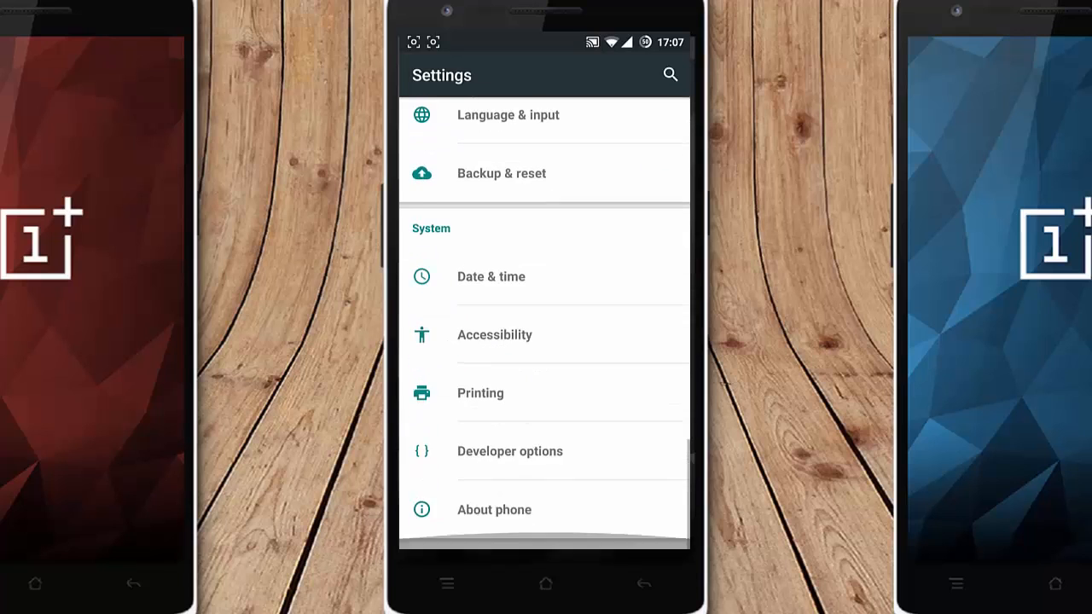
pyautogui.click(494, 510)
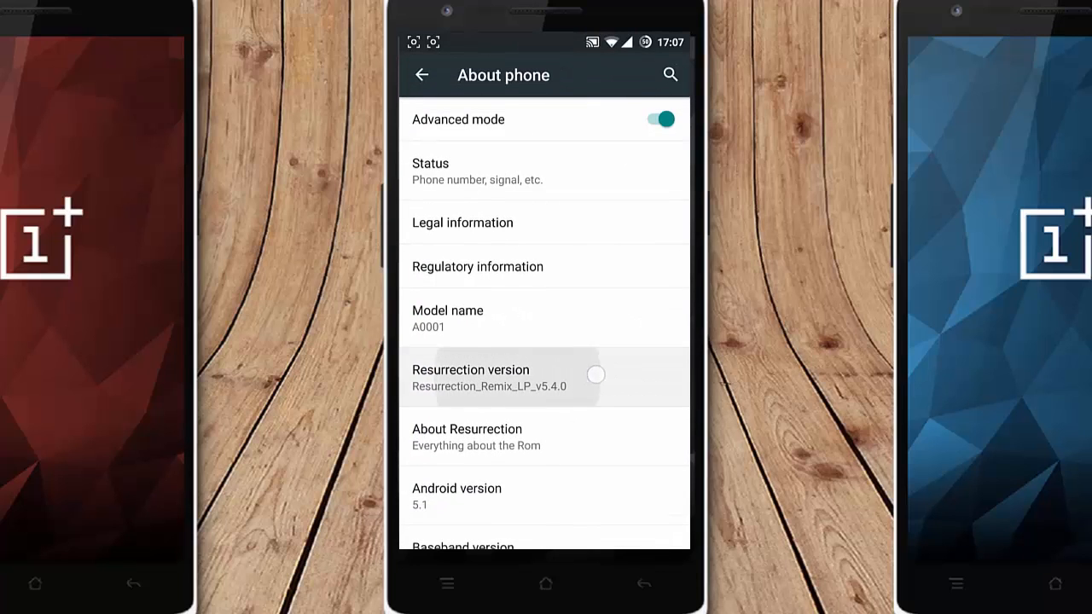
pyautogui.scroll(3)
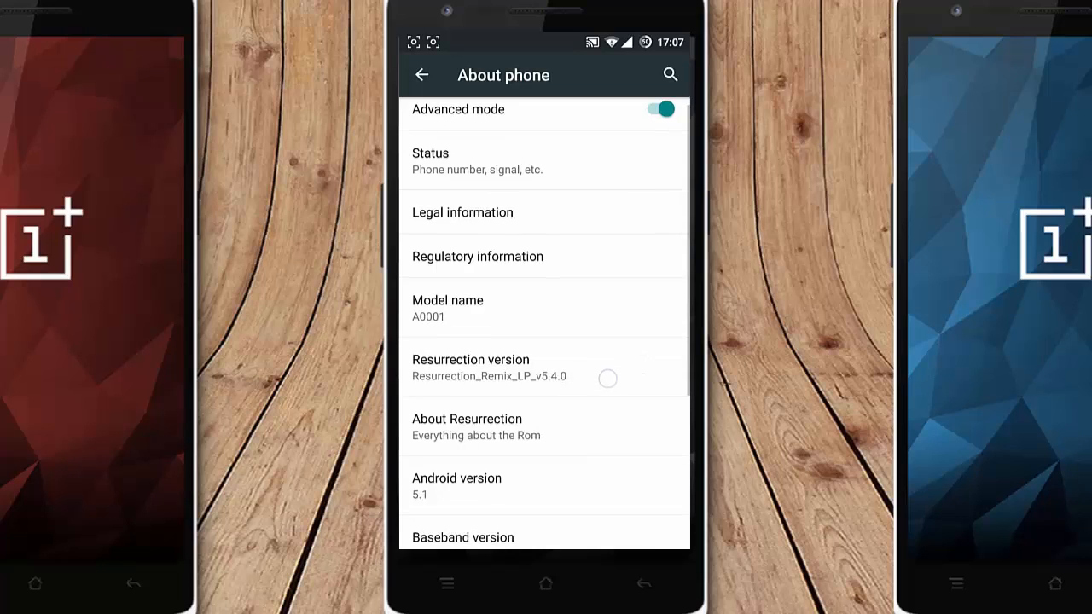
pyautogui.scroll(-3)
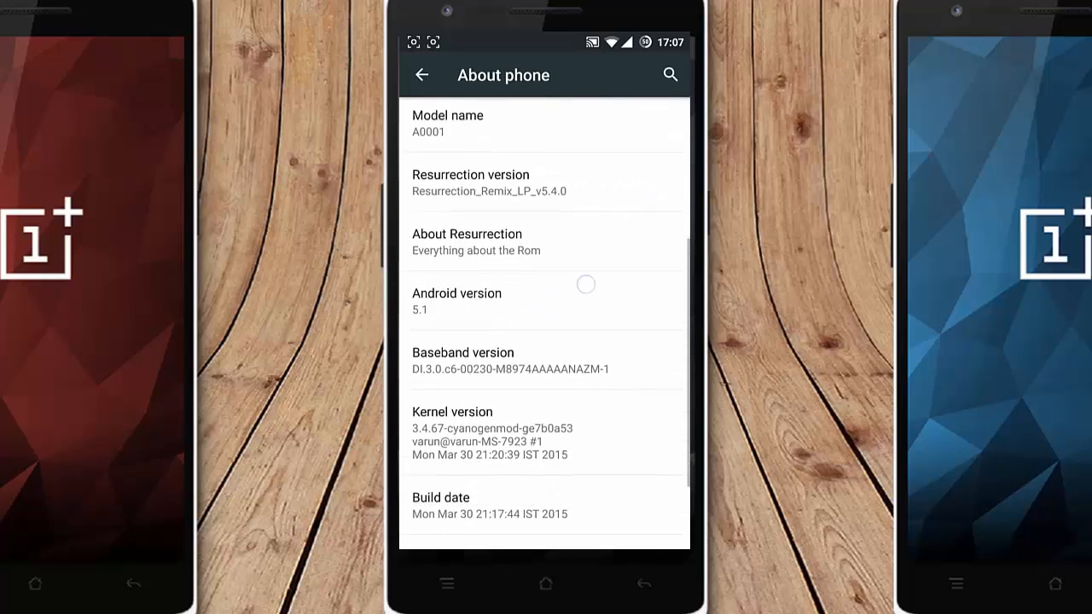
pyautogui.scroll(-3)
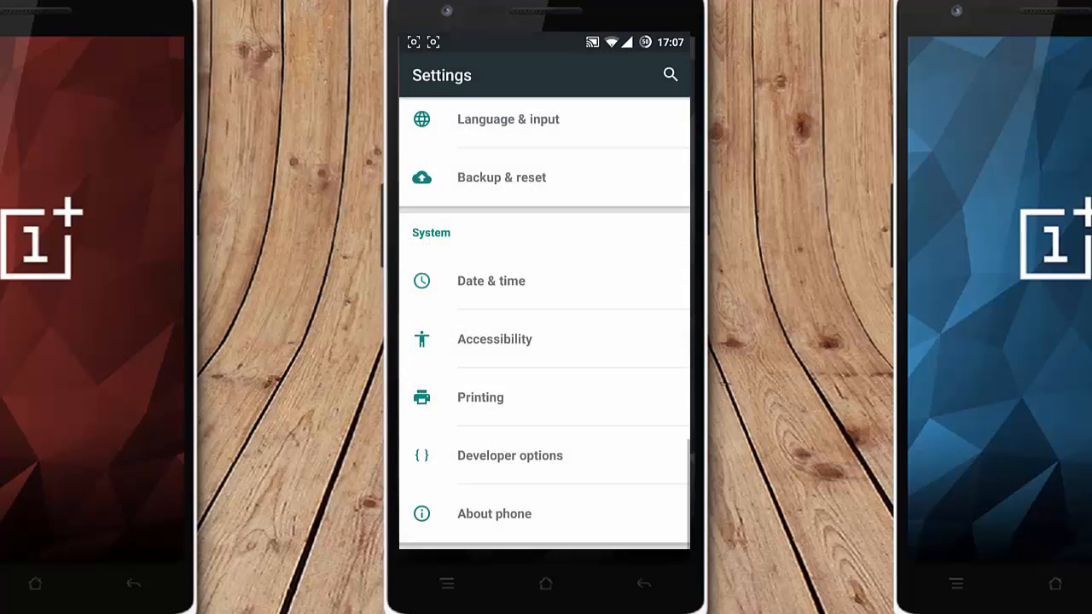
pyautogui.click(546, 583)
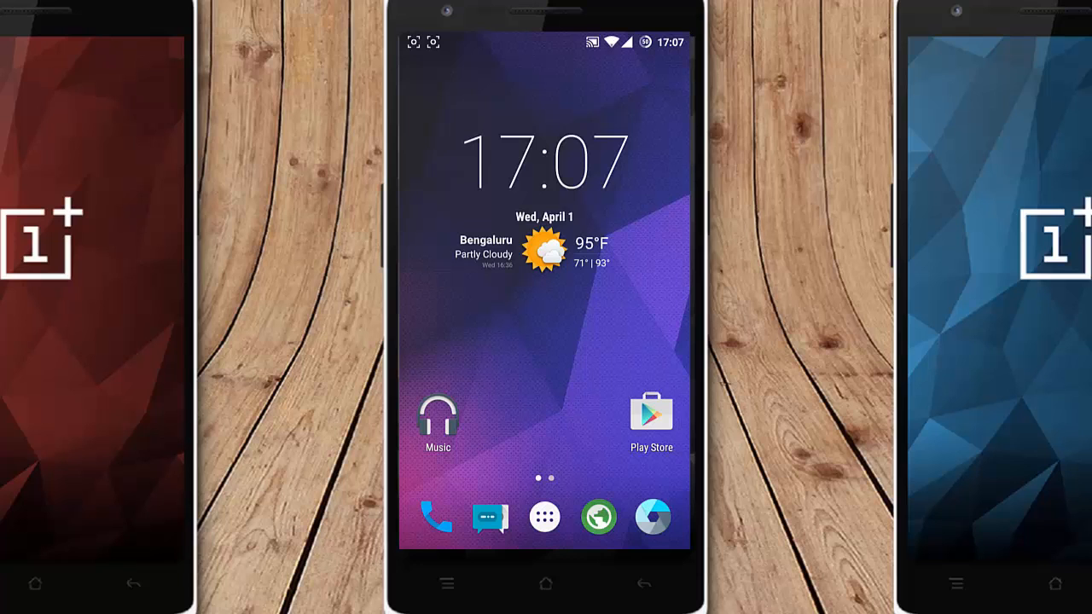
# Step: View the empty Dialer recents and Messaging list, ending on Clock's two alarms
pyautogui.click(436, 517)
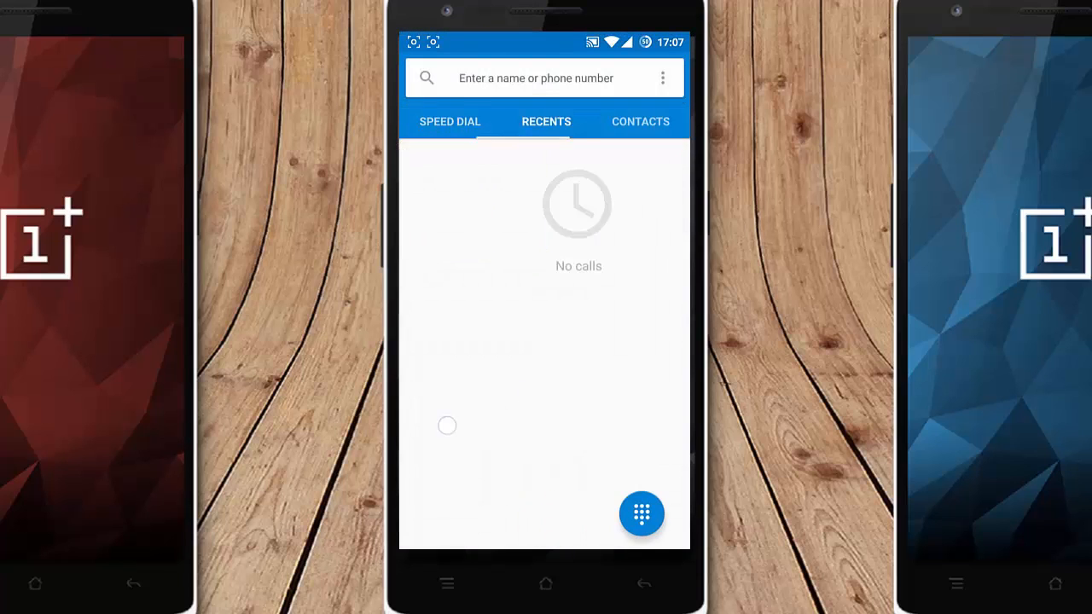
pyautogui.click(641, 514)
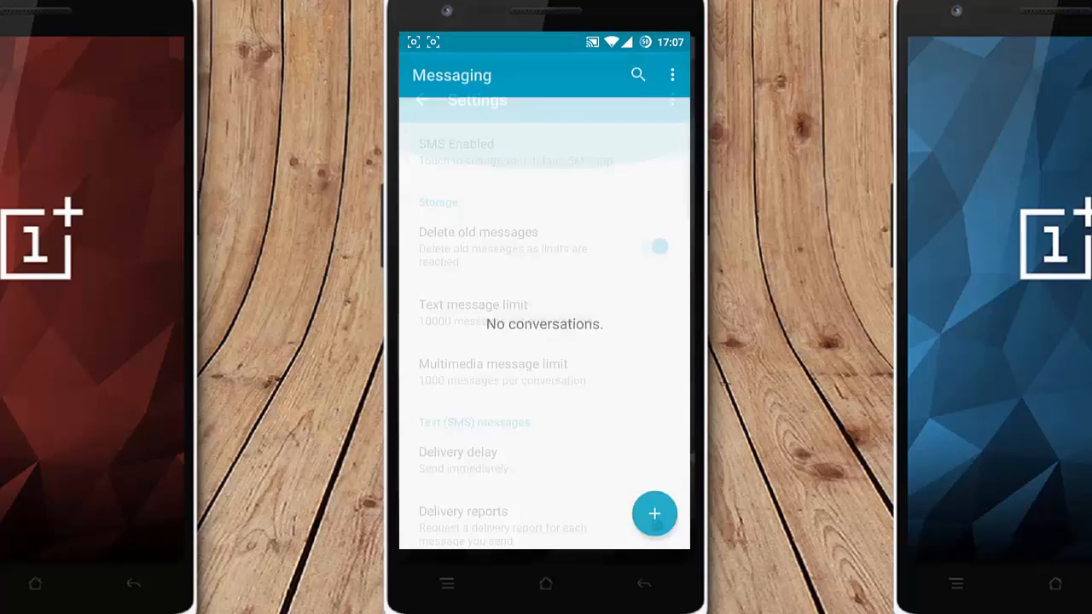
pyautogui.click(545, 584)
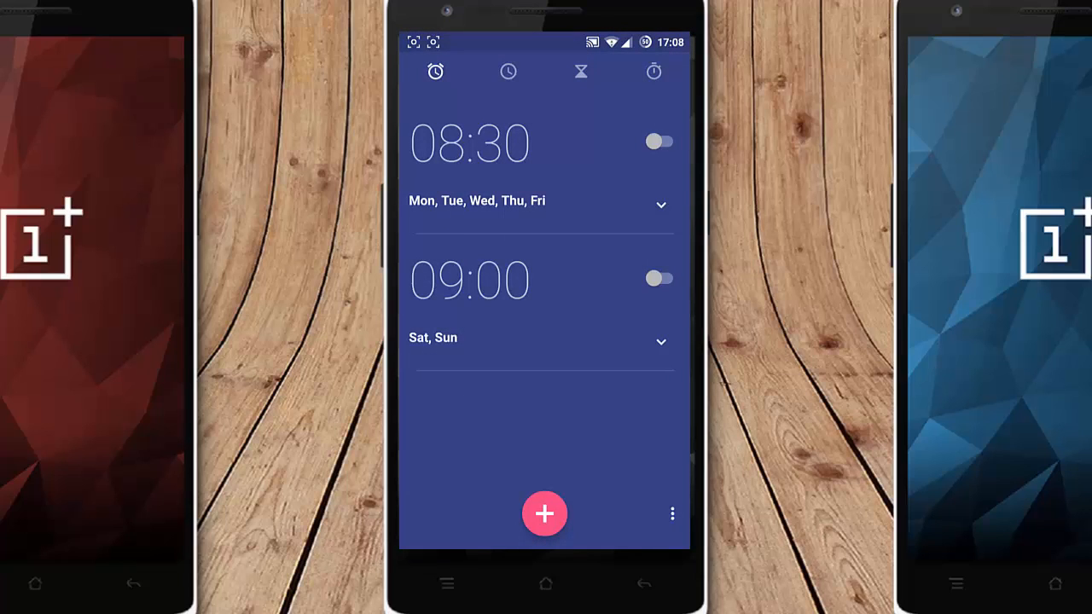
# Step: View the Clock timer, battery stats (49%, about 7 hours left) and user options, ending in Settings
pyautogui.click(581, 71)
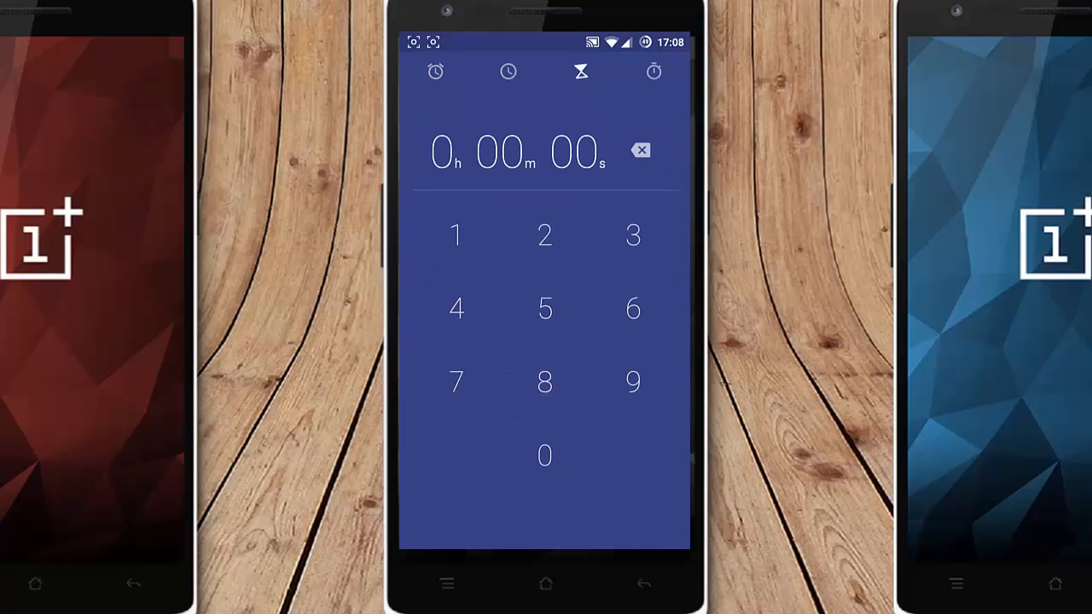
pyautogui.click(545, 585)
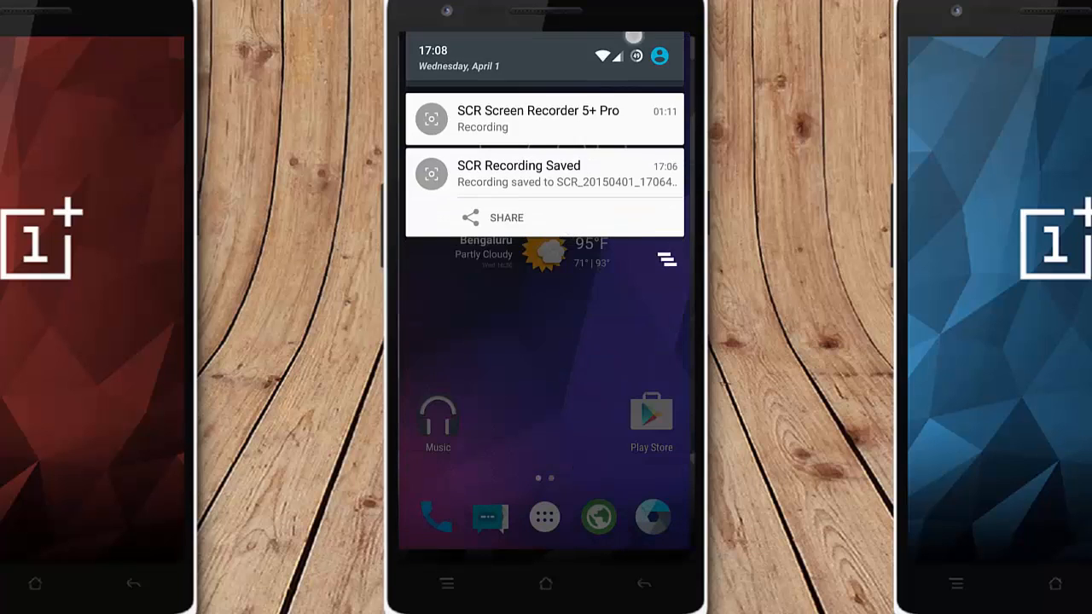
pyautogui.scroll(-3)
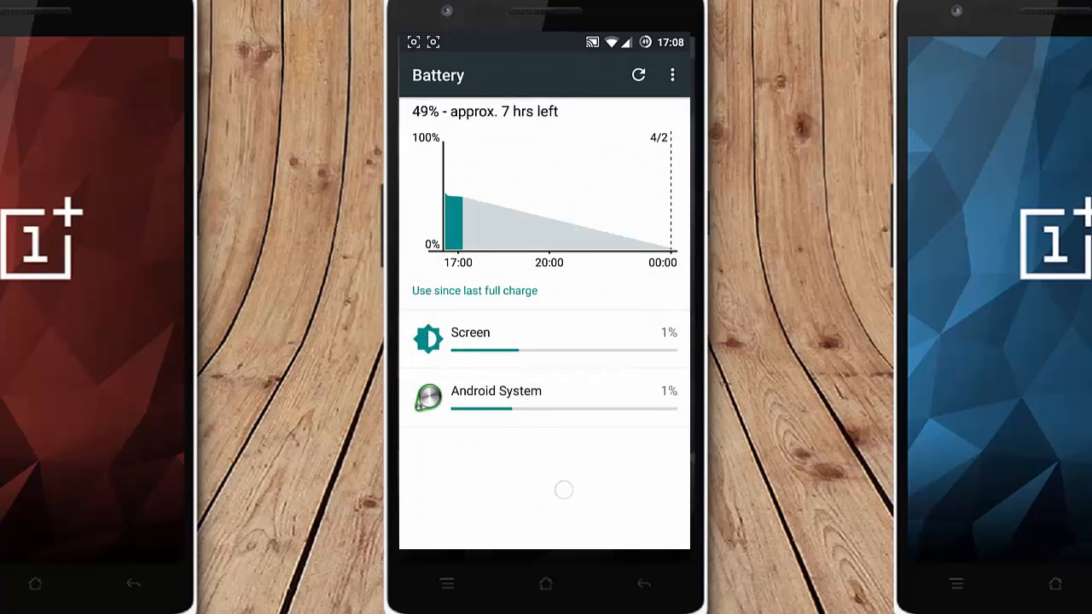
pyautogui.click(545, 585)
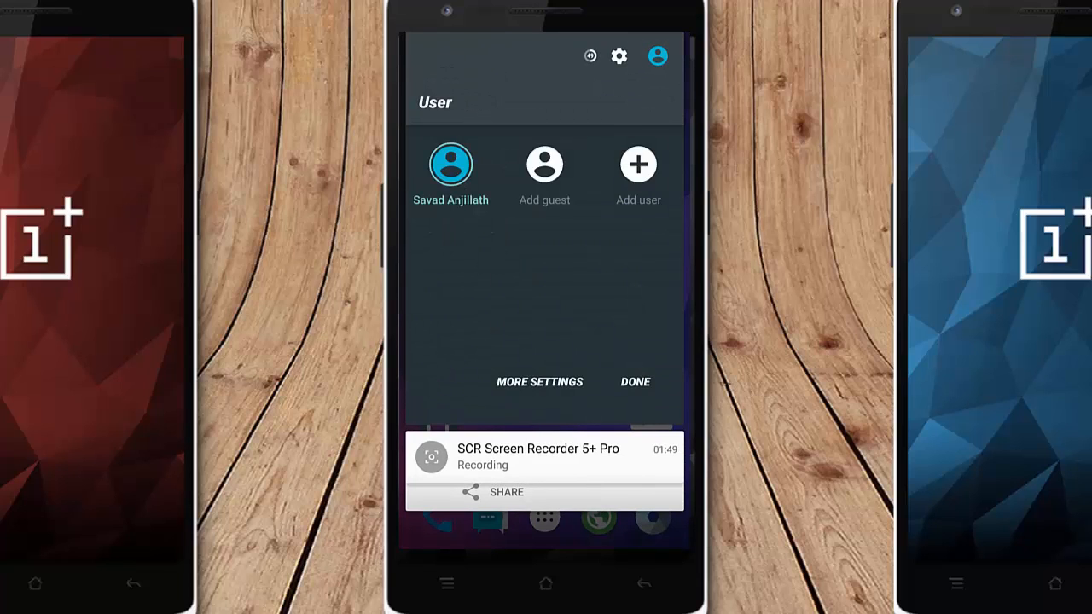
pyautogui.click(539, 381)
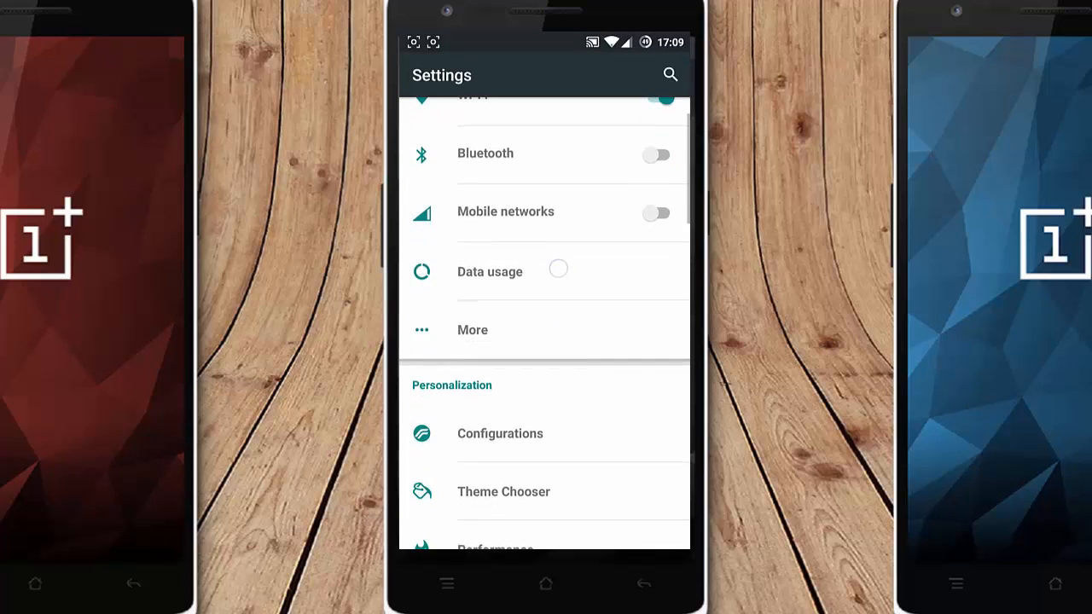
# Step: Go to Personalization > Configurations > Status Bar to view its notification and carrier options
pyautogui.click(473, 331)
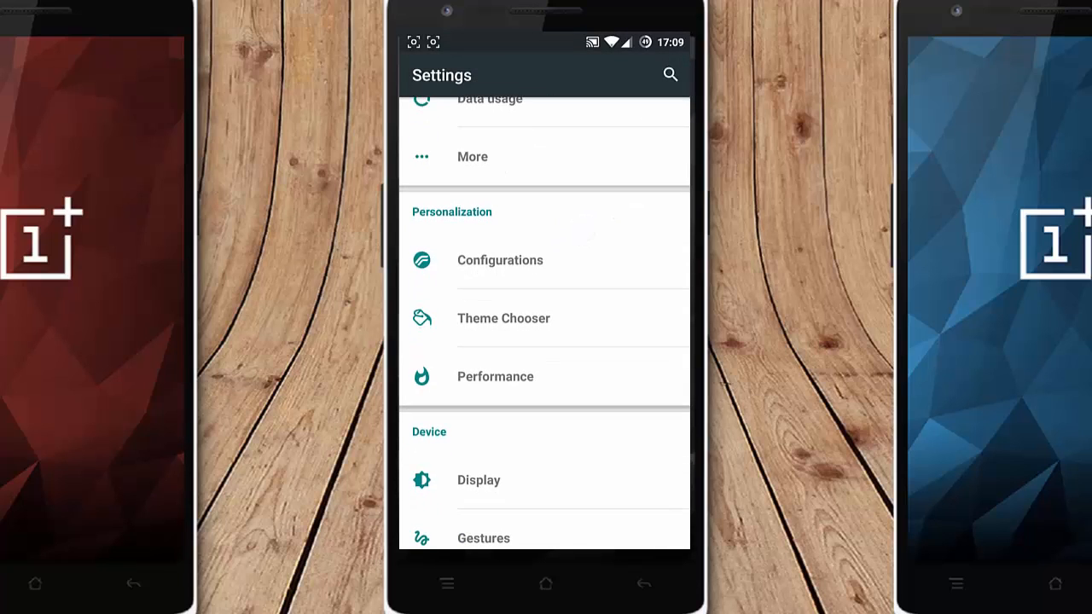
pyautogui.click(575, 262)
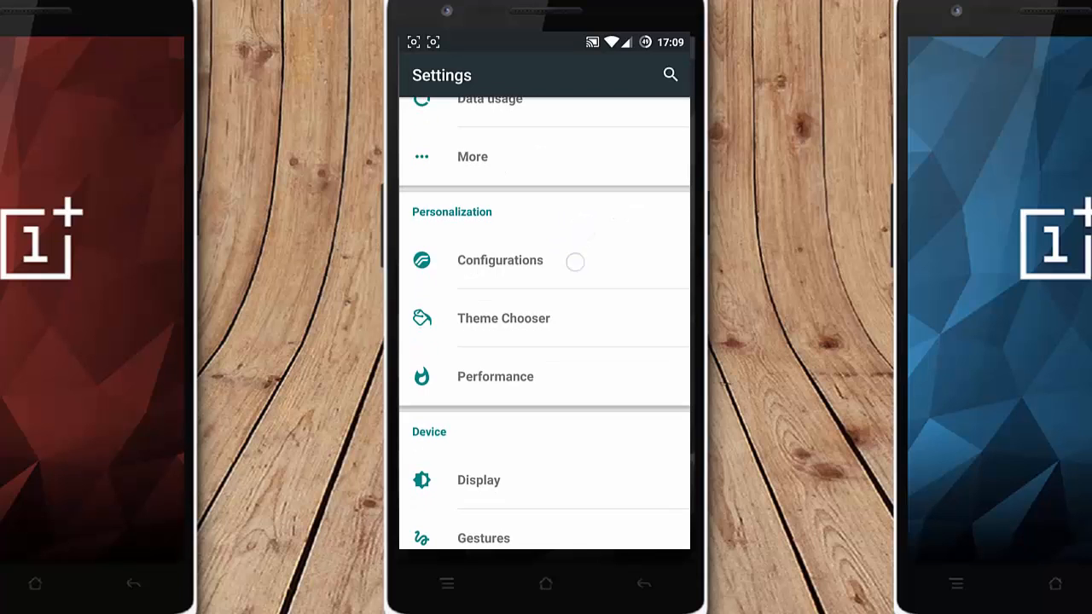
pyautogui.click(500, 260)
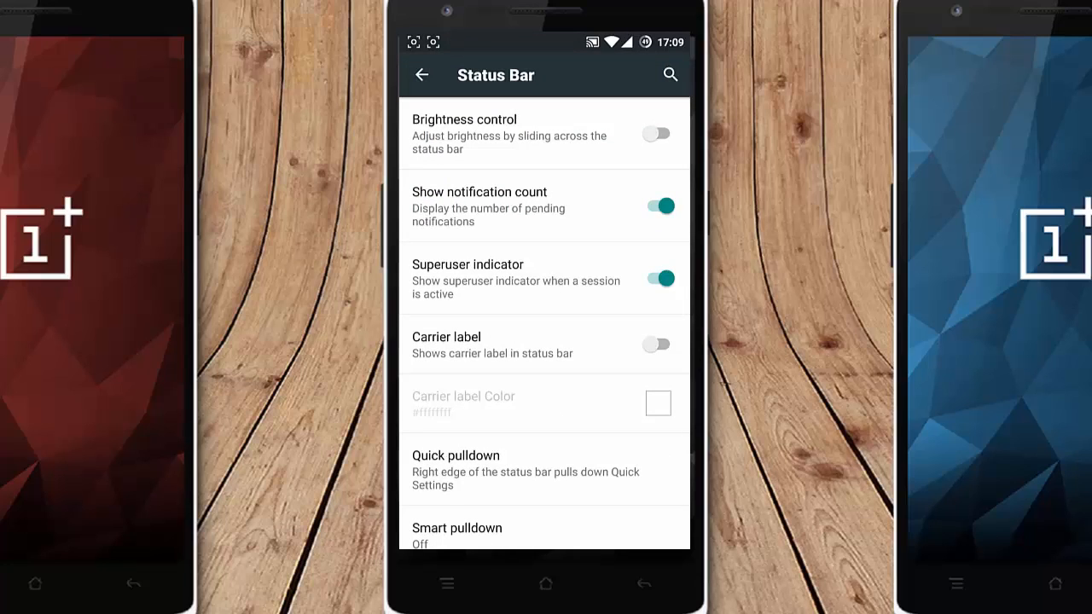
pyautogui.click(657, 134)
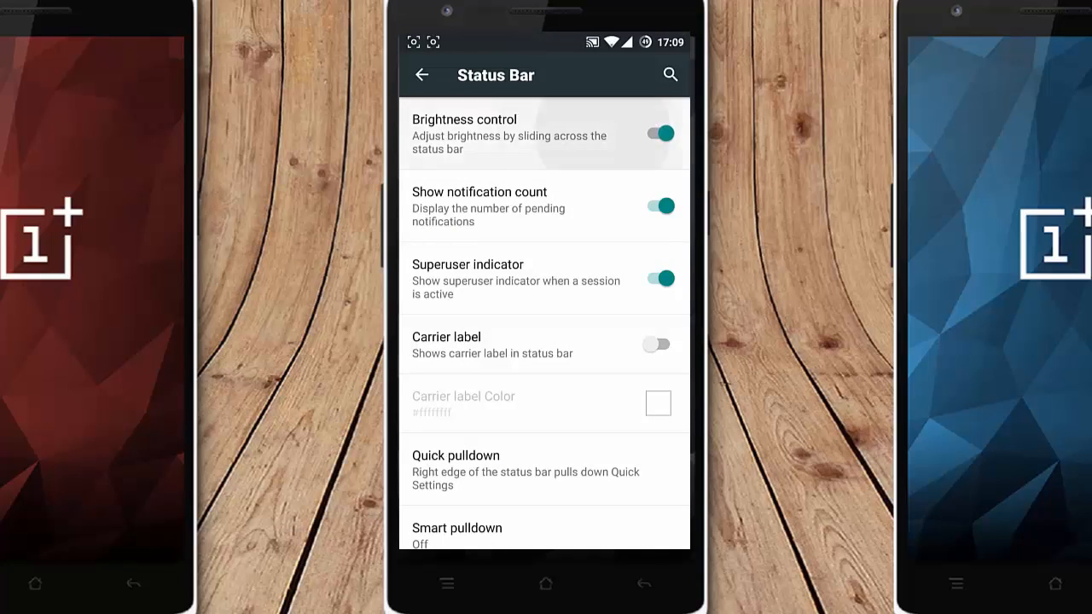
pyautogui.click(659, 134)
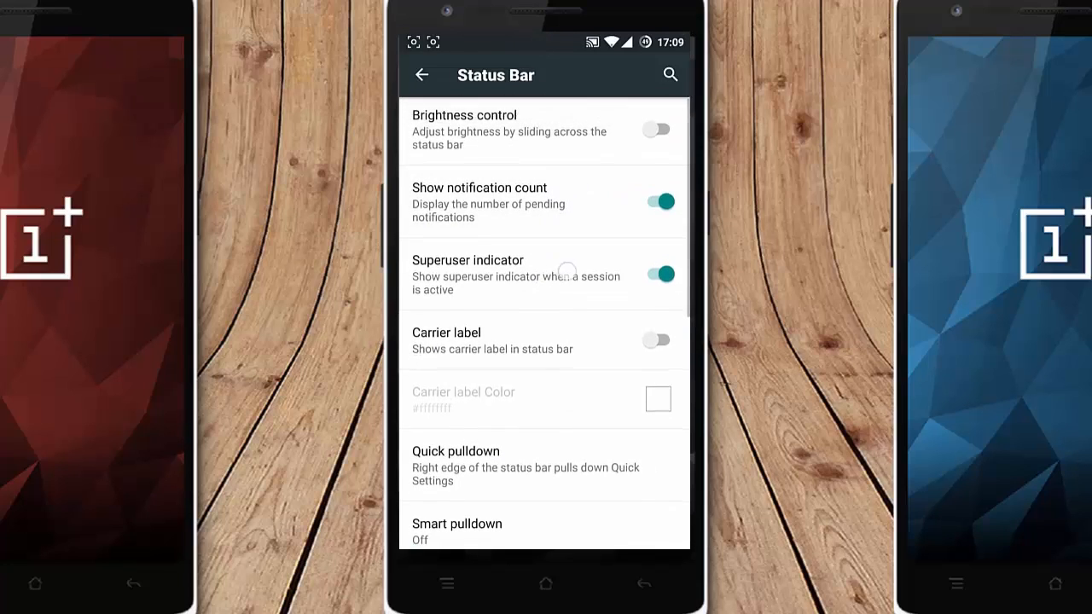
pyautogui.scroll(-3)
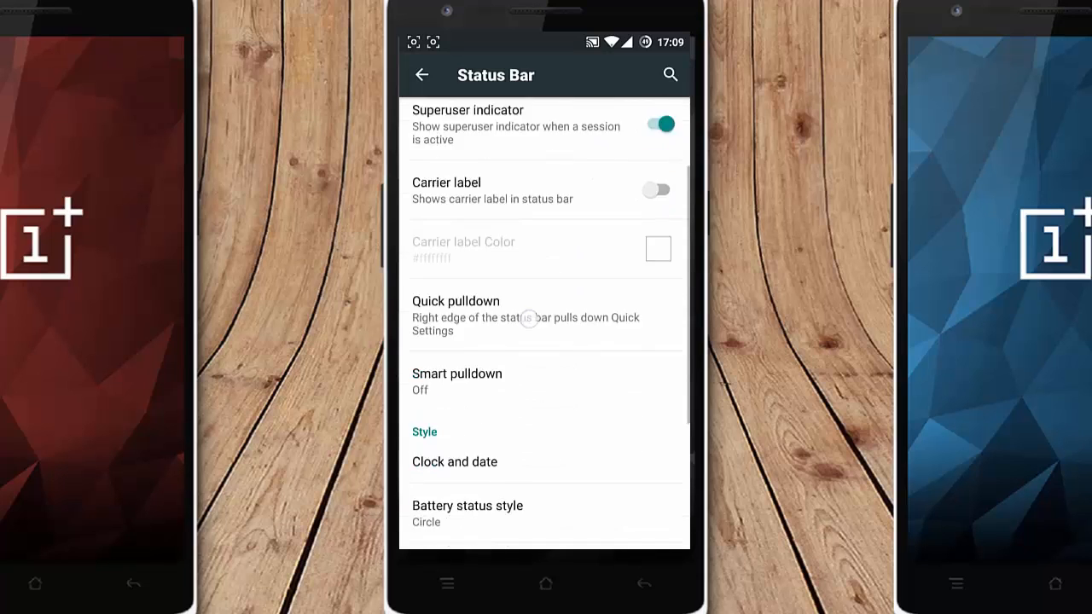
pyautogui.click(456, 315)
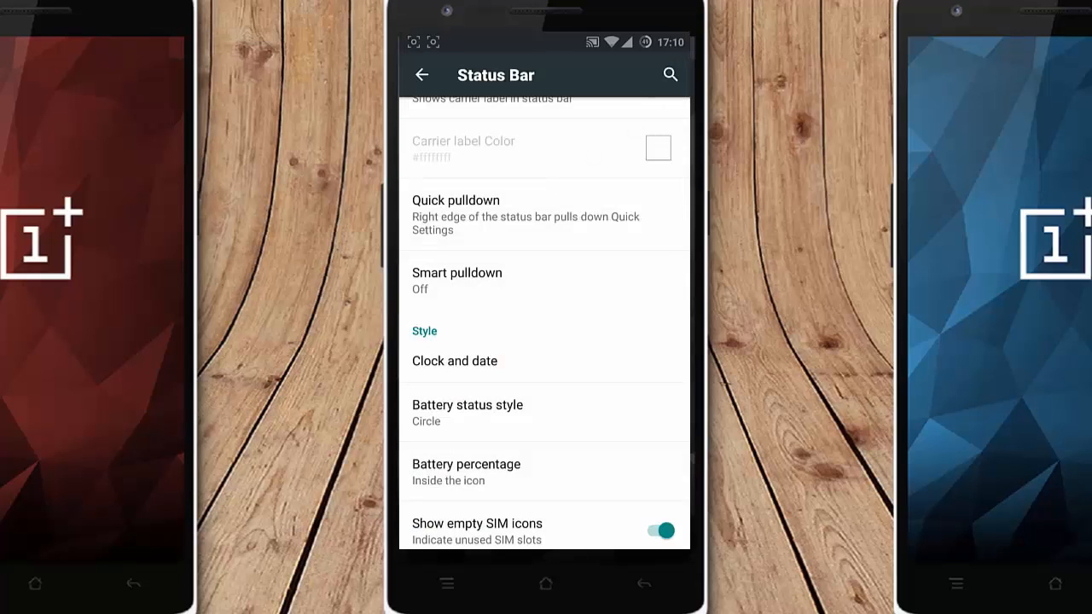
pyautogui.scroll(3)
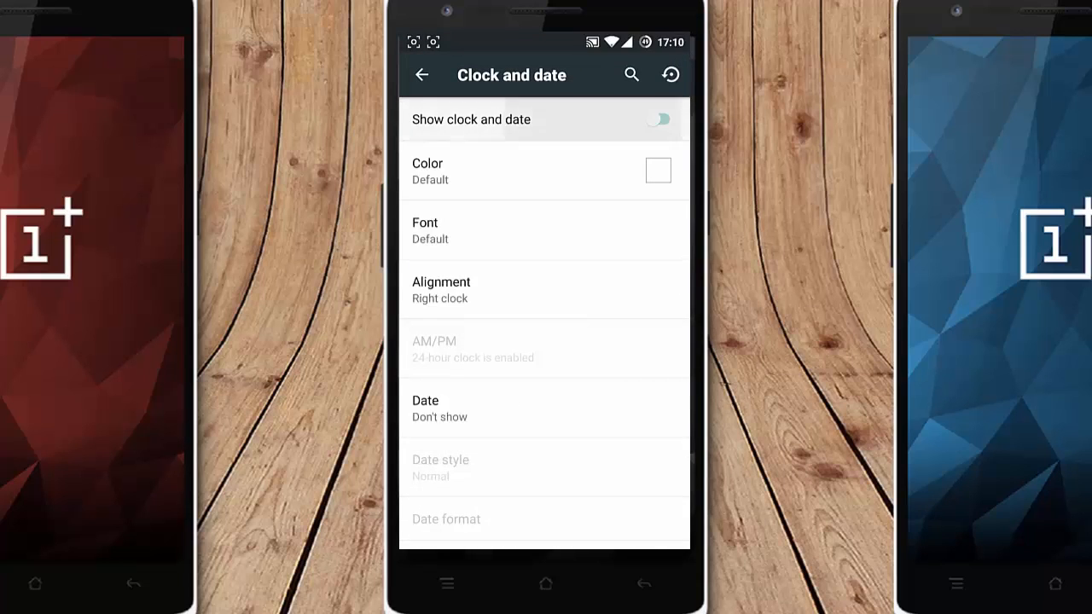
pyautogui.click(658, 119)
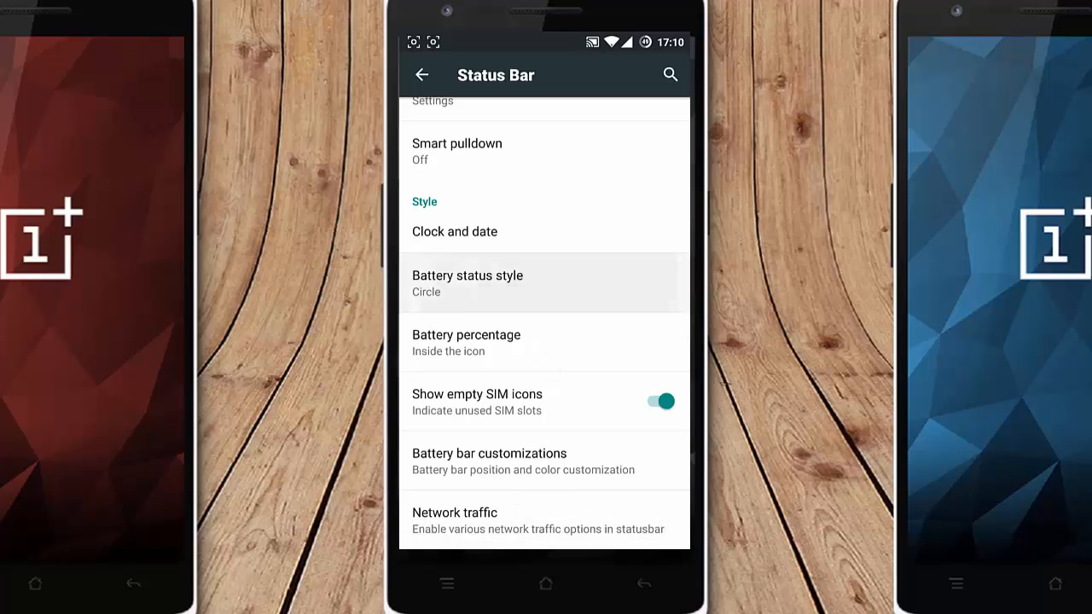
pyautogui.click(466, 341)
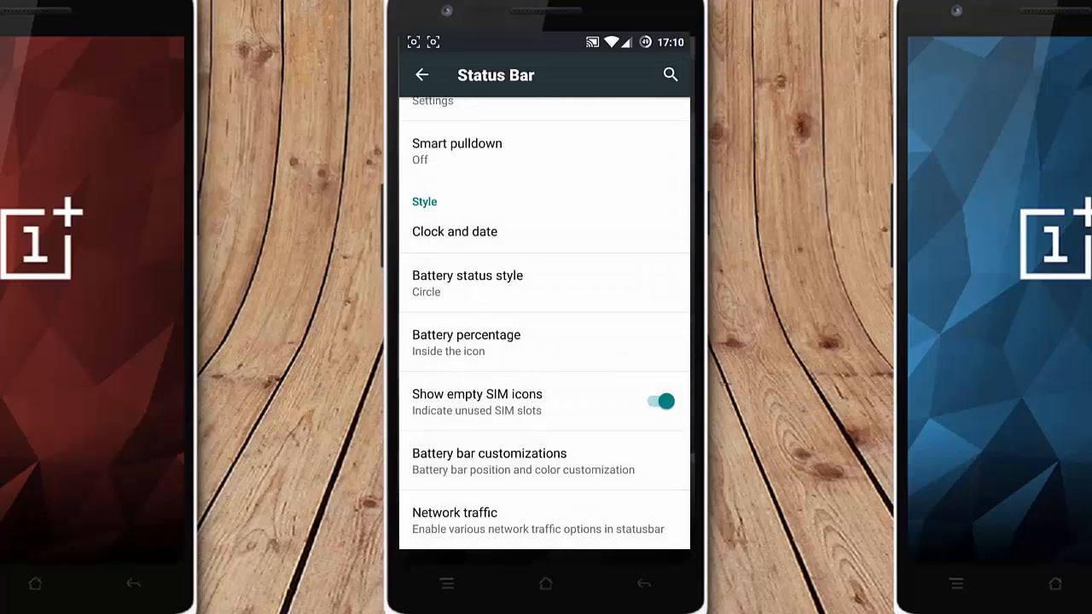
# Step: Review battery bar location and network traffic monitor options without changing anything
pyautogui.click(489, 460)
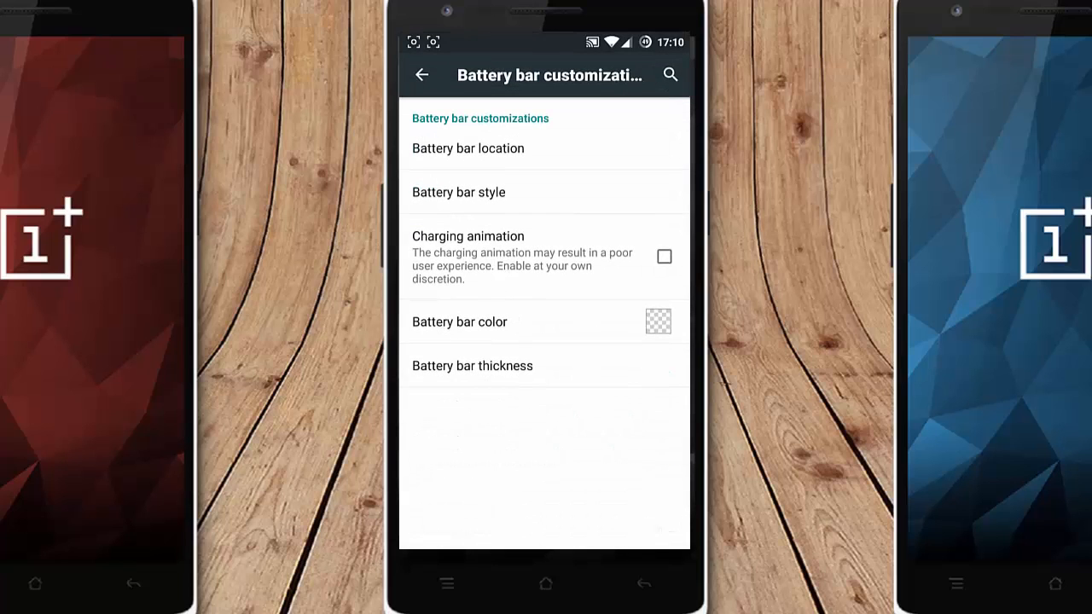
pyautogui.click(468, 148)
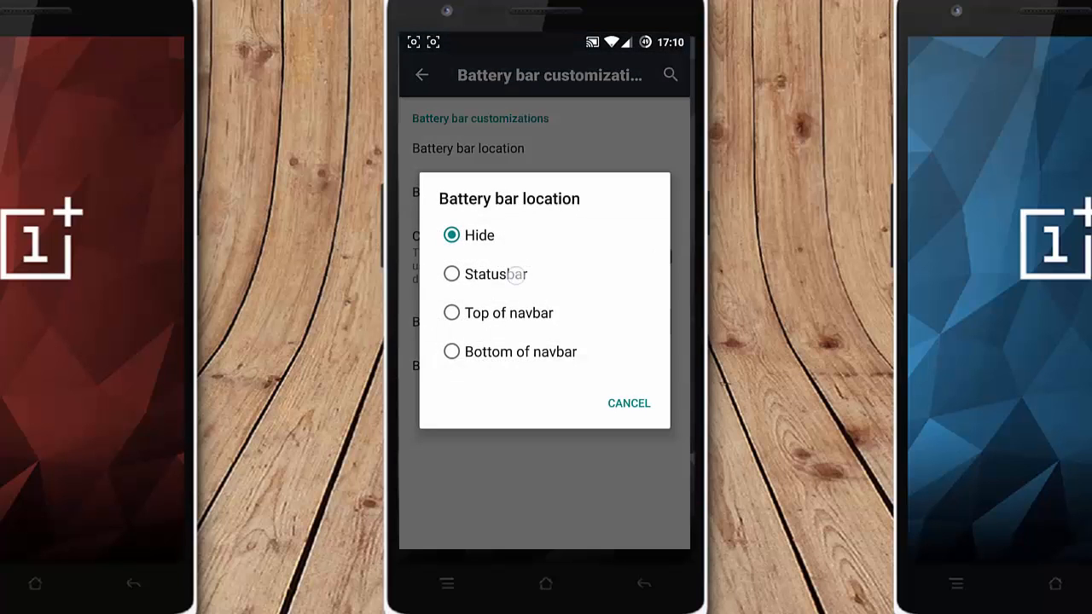
pyautogui.click(628, 403)
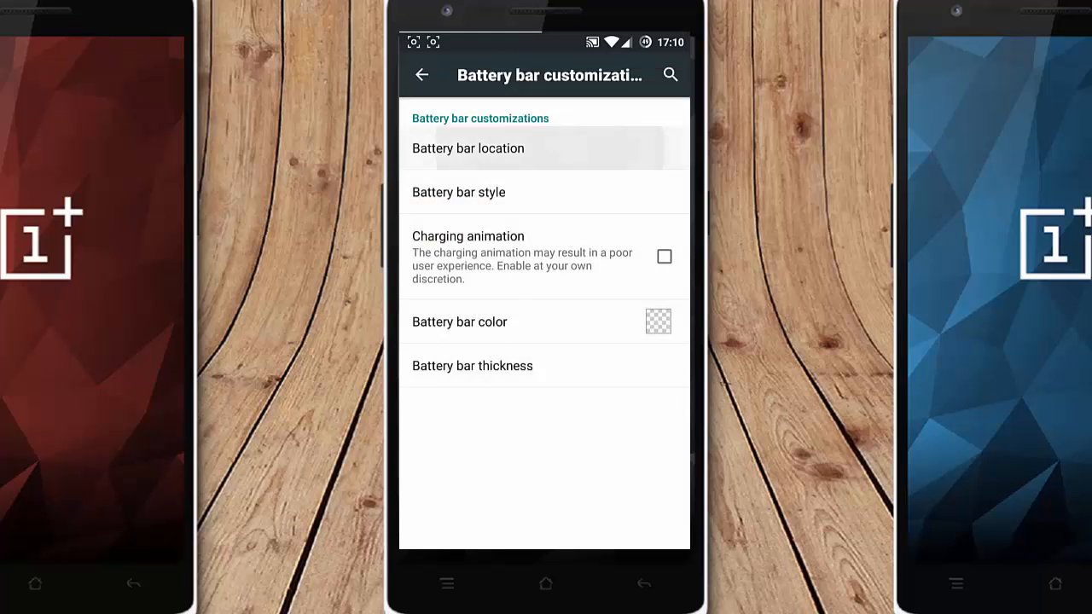
pyautogui.click(421, 74)
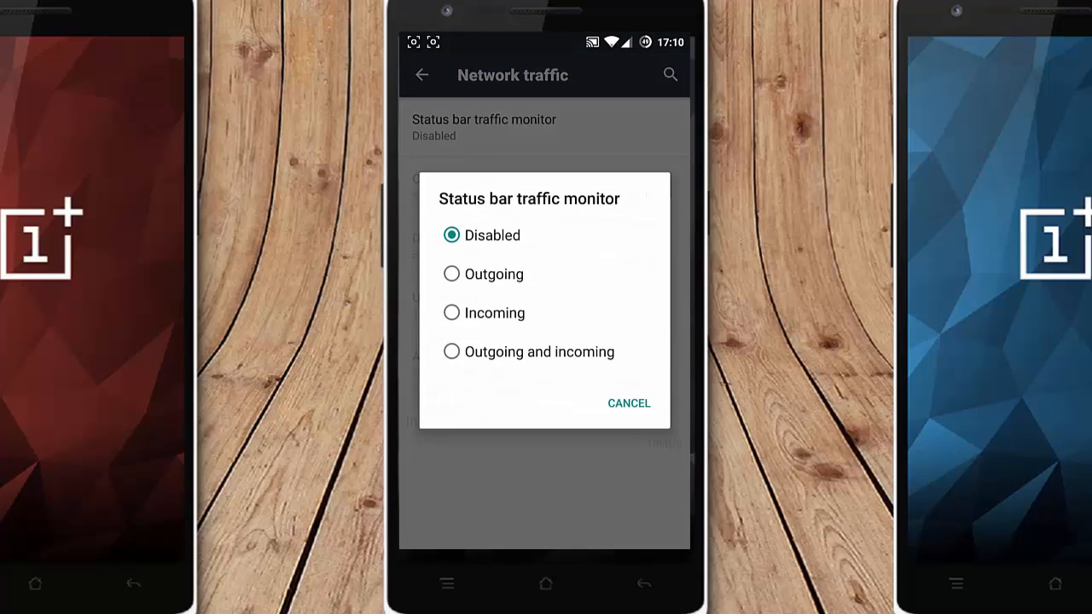
pyautogui.click(483, 274)
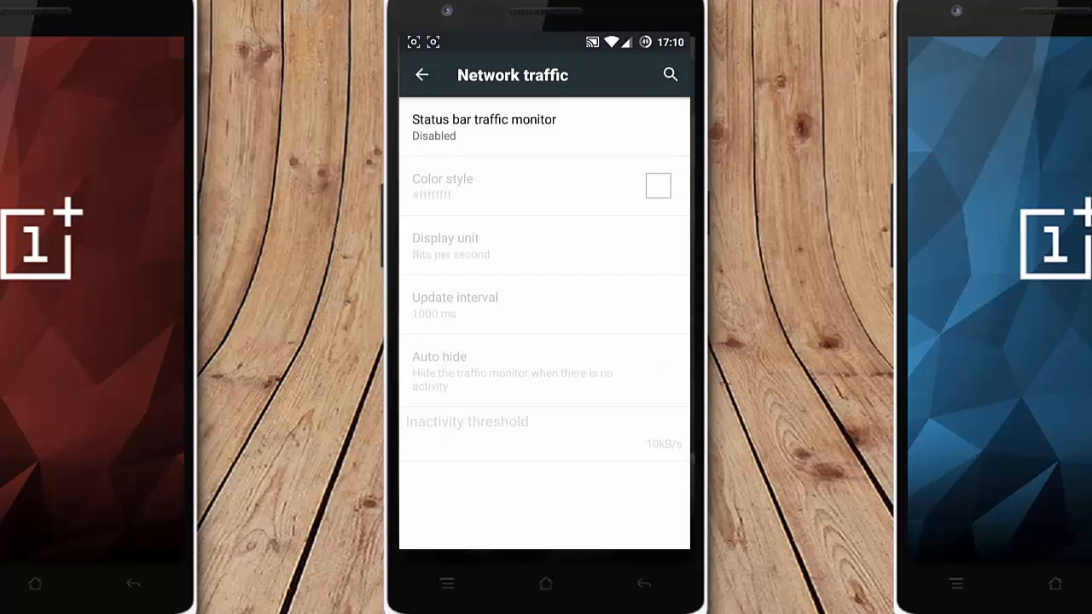
pyautogui.click(422, 75)
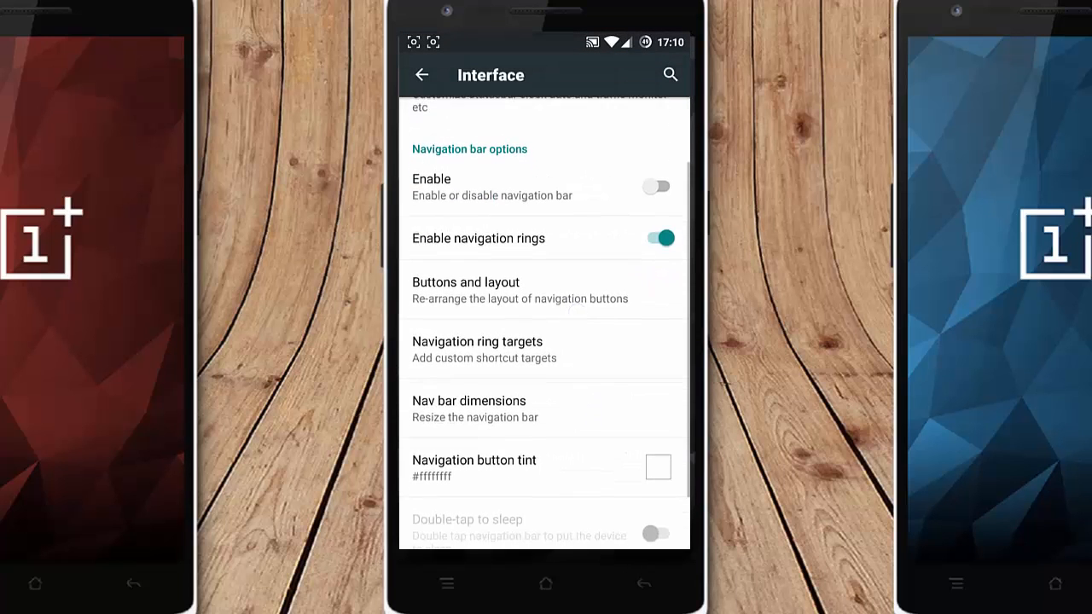
# Step: Enable the on-screen navigation bar, glance at Navigation ring targets, then open Miscellaneous
pyautogui.click(657, 186)
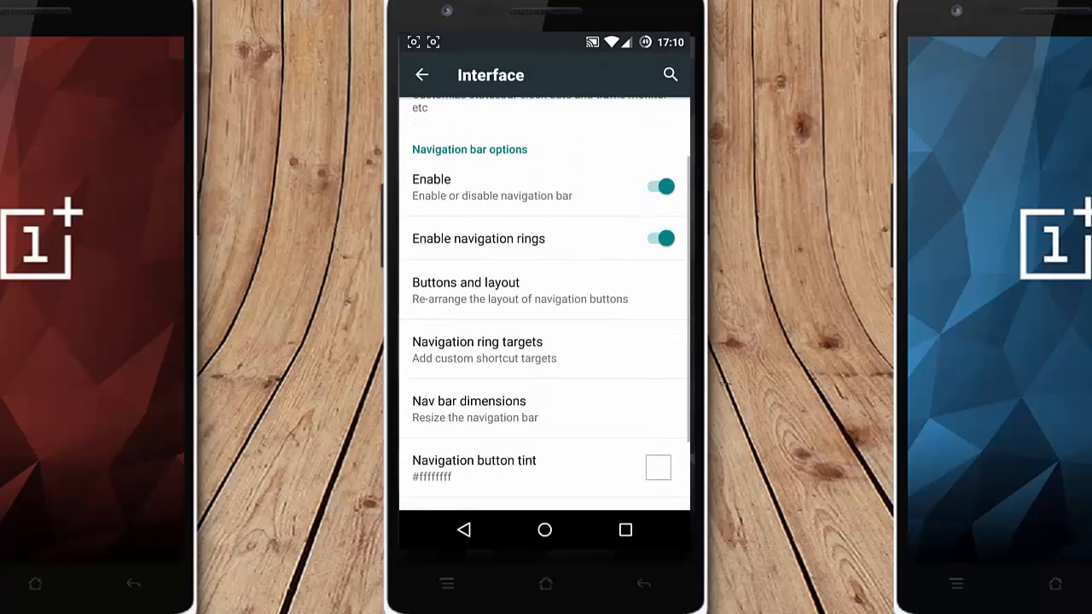
pyautogui.click(478, 350)
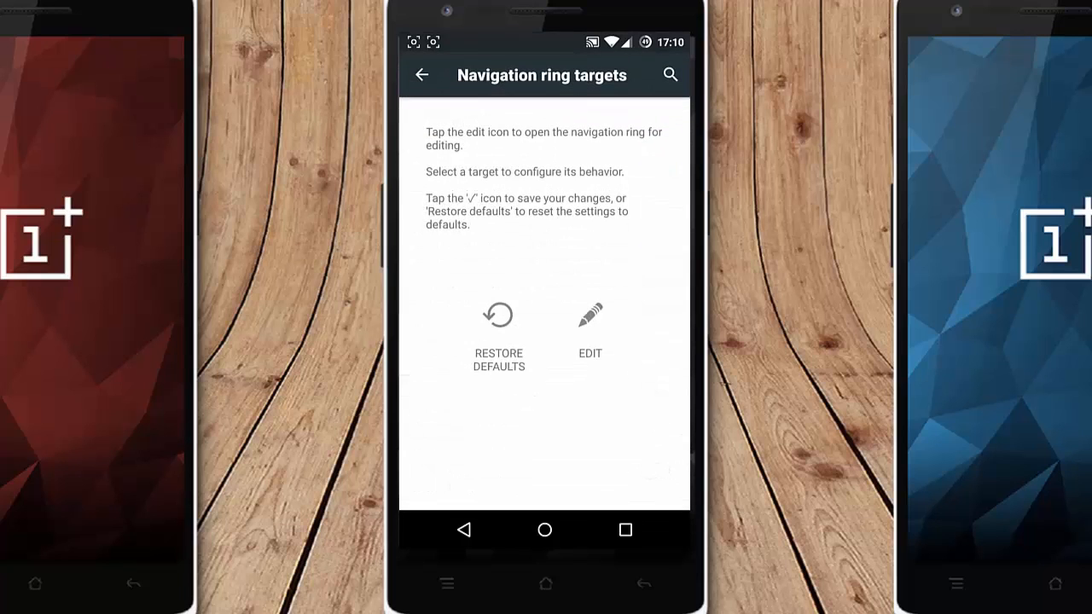
pyautogui.click(421, 75)
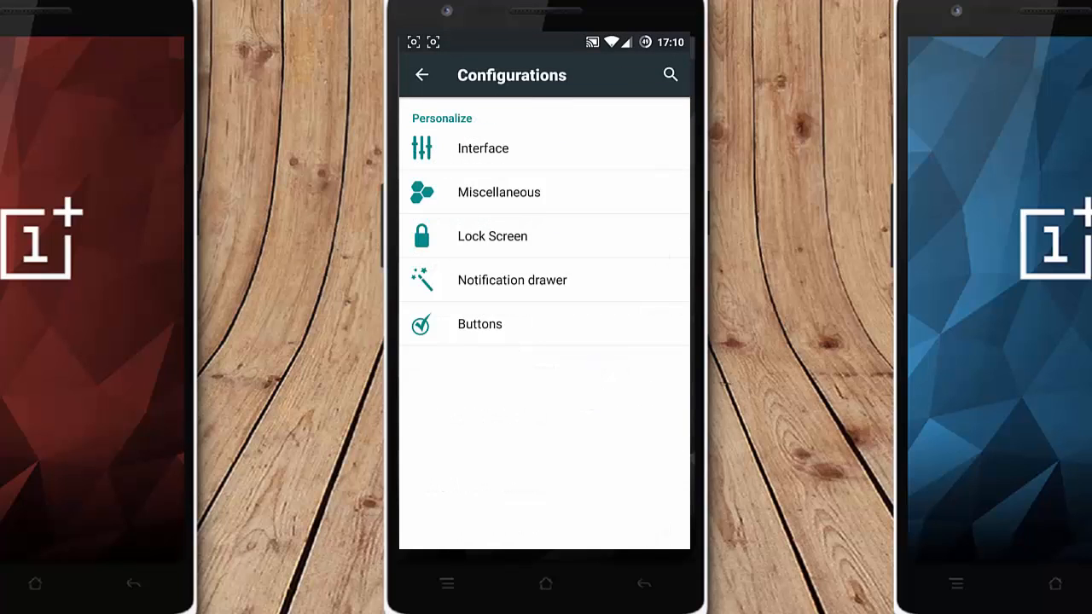
pyautogui.click(498, 191)
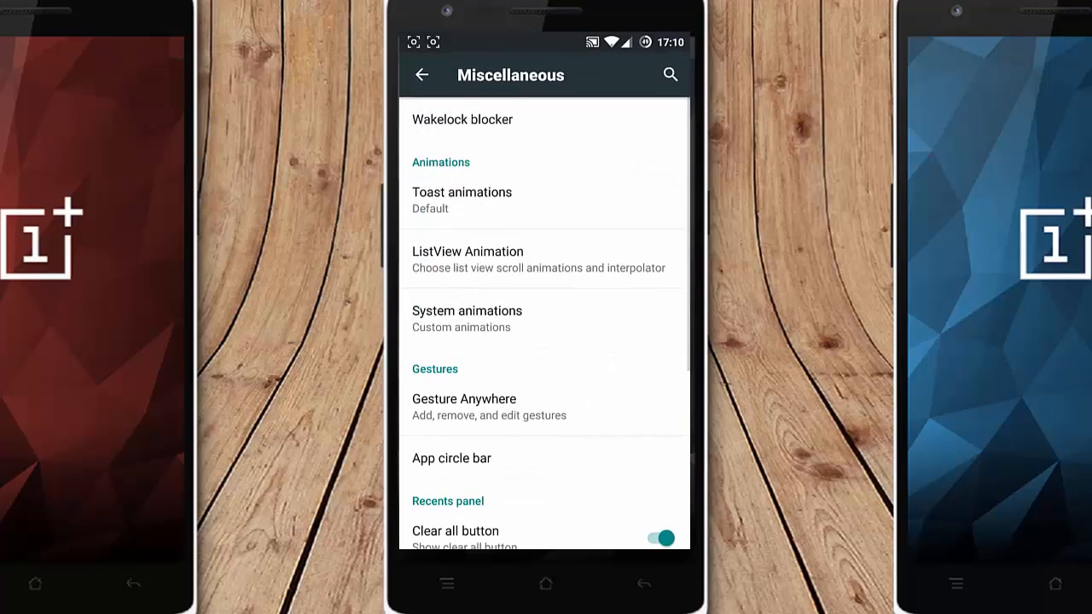
pyautogui.click(461, 120)
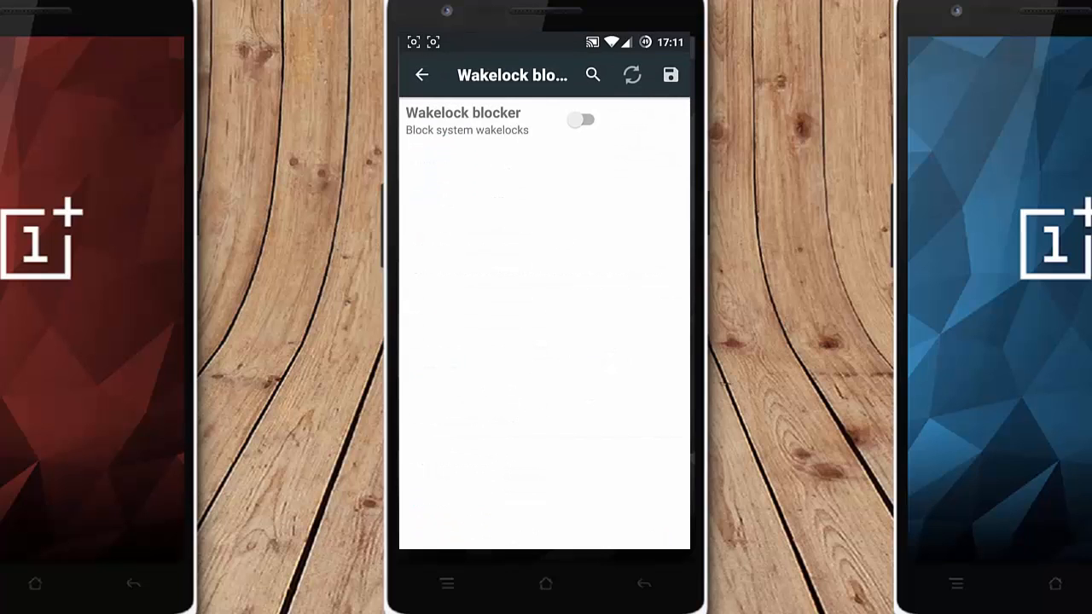
pyautogui.click(582, 119)
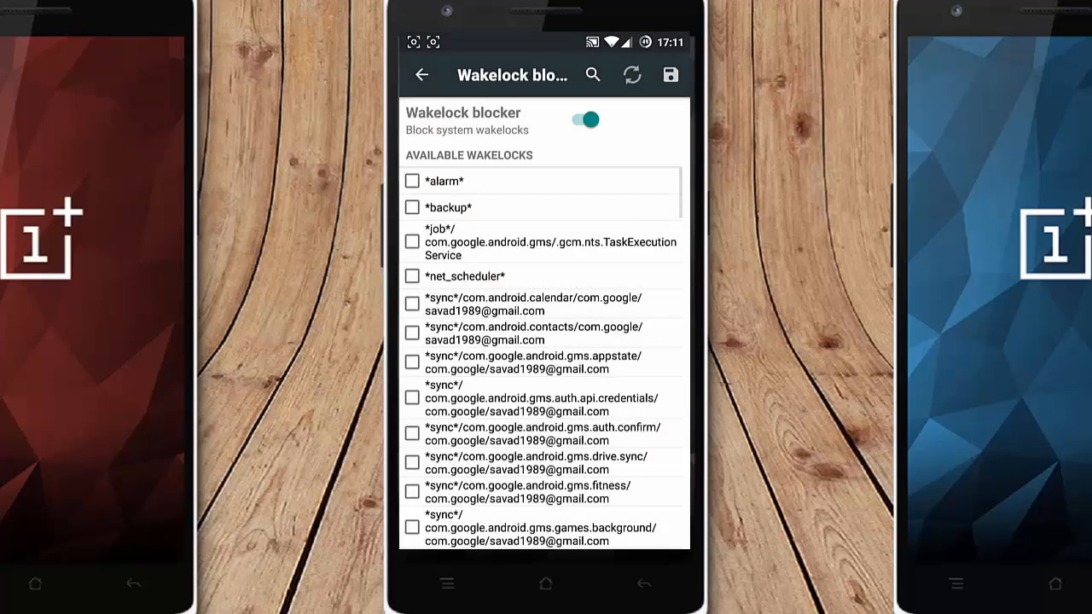
pyautogui.click(583, 120)
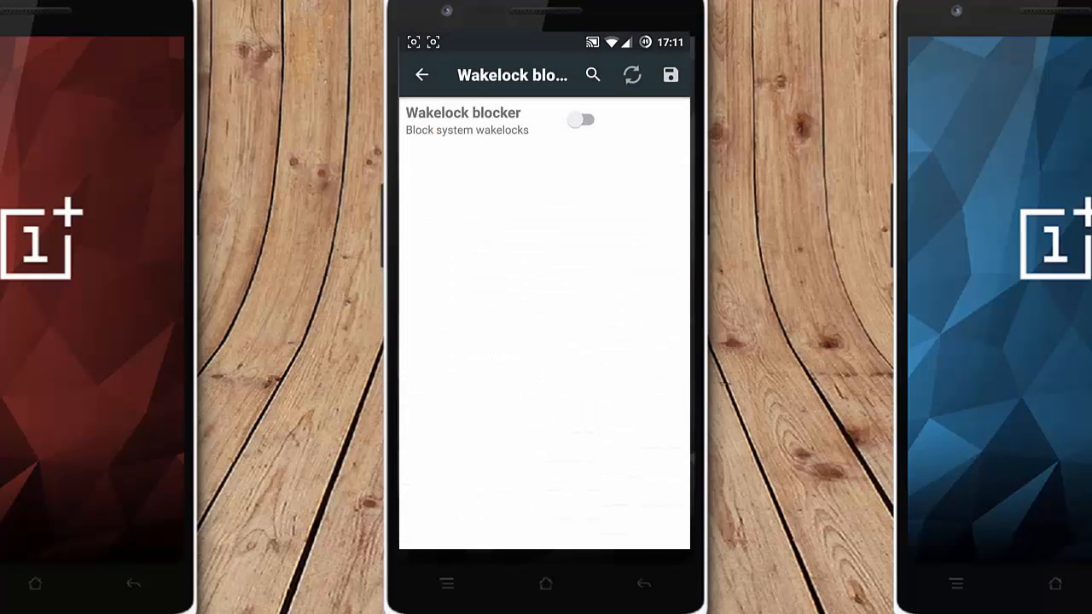
pyautogui.click(421, 75)
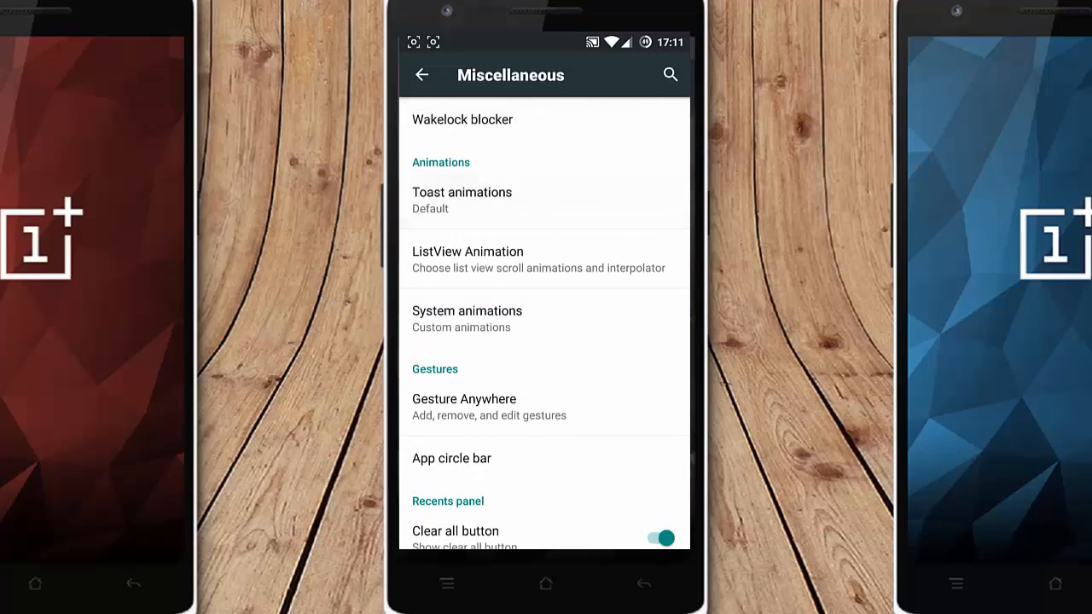
# Step: Switch Gesture Anywhere on, check its empty Gestures list, and back out to Miscellaneous
pyautogui.click(467, 251)
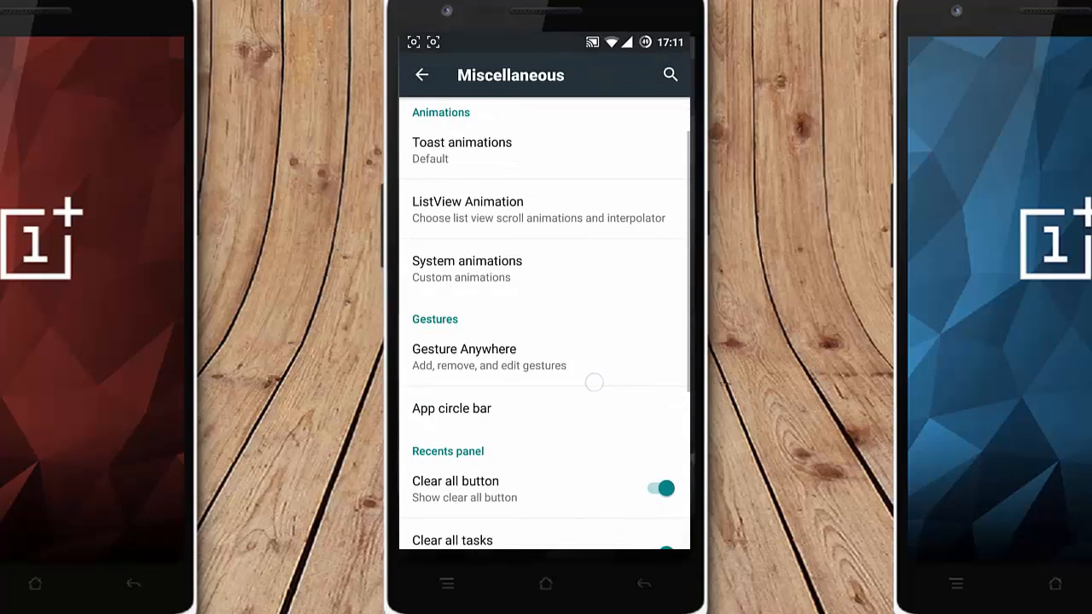
pyautogui.scroll(-3)
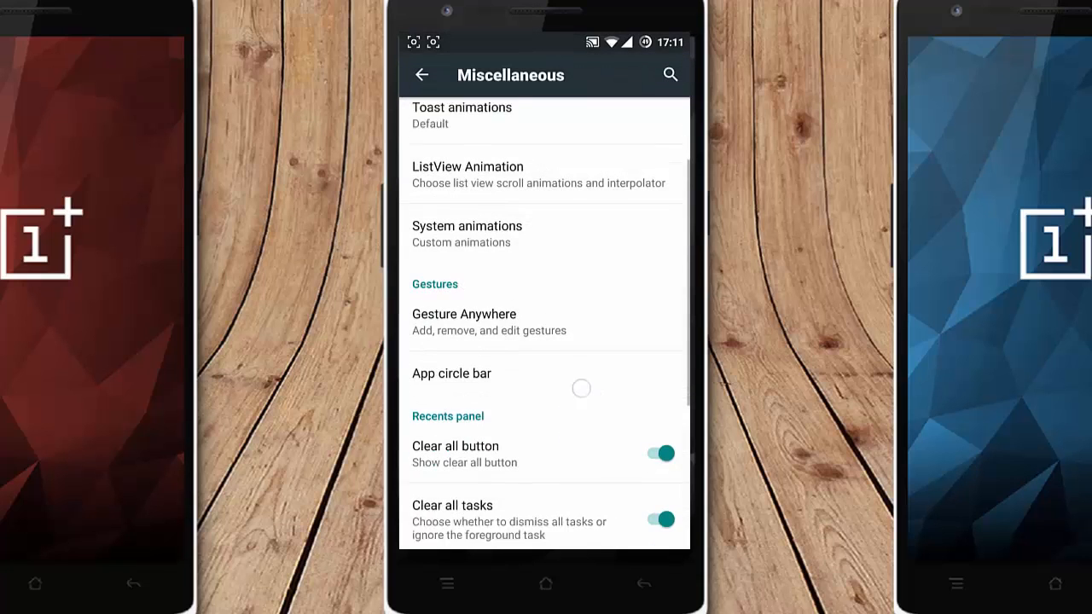
pyautogui.click(463, 322)
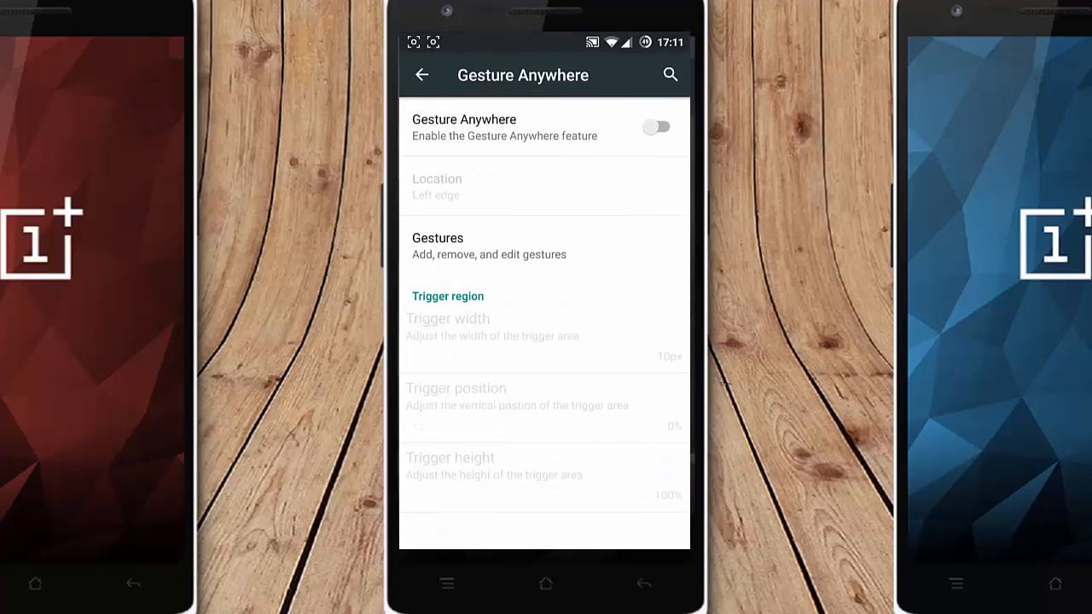
pyautogui.click(656, 128)
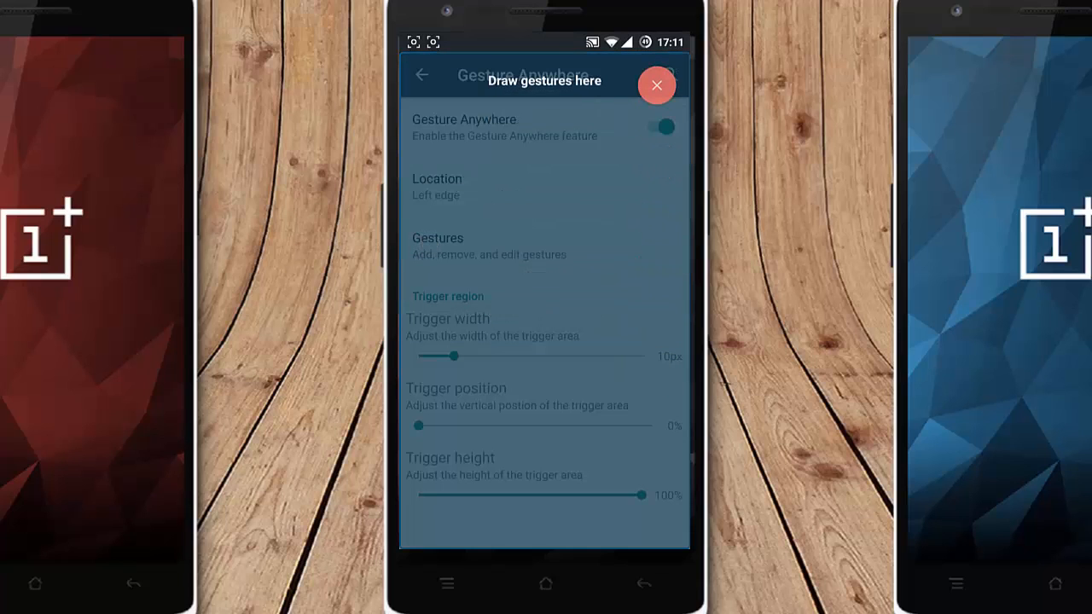
pyautogui.click(657, 85)
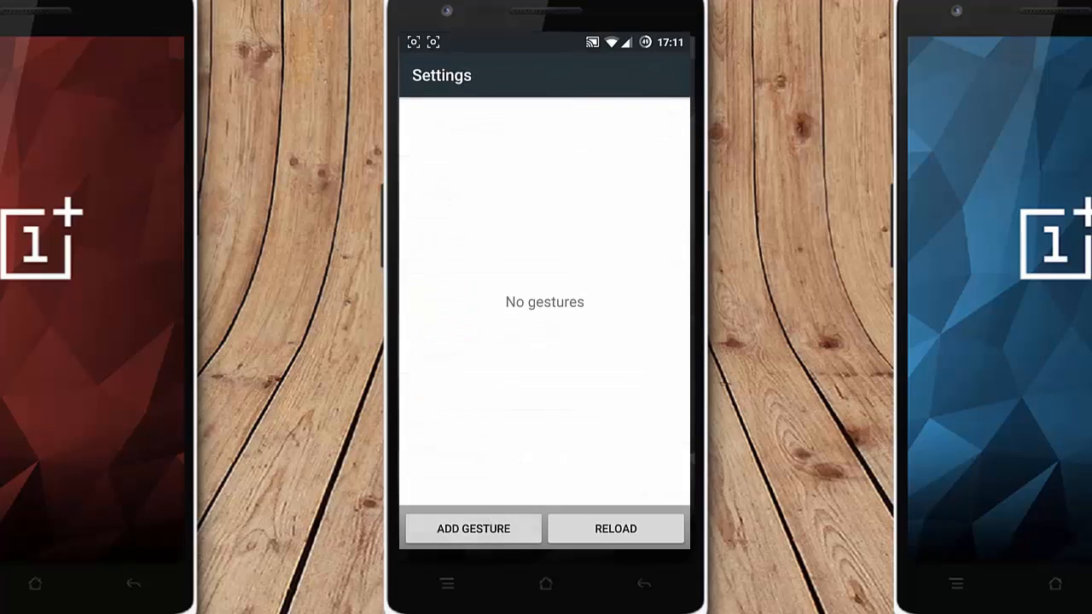
pyautogui.click(472, 528)
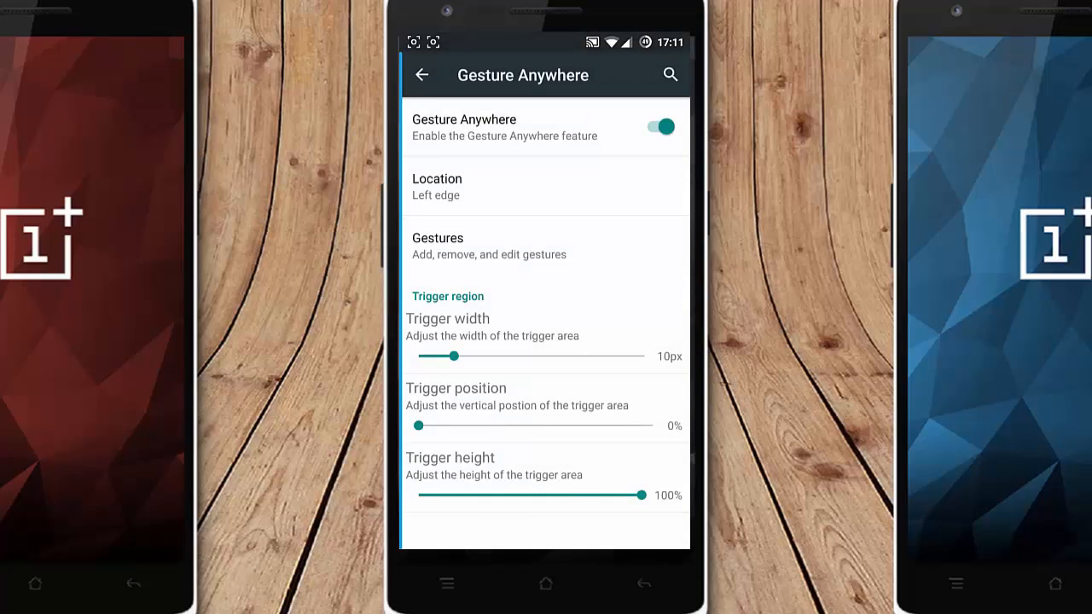
pyautogui.click(554, 254)
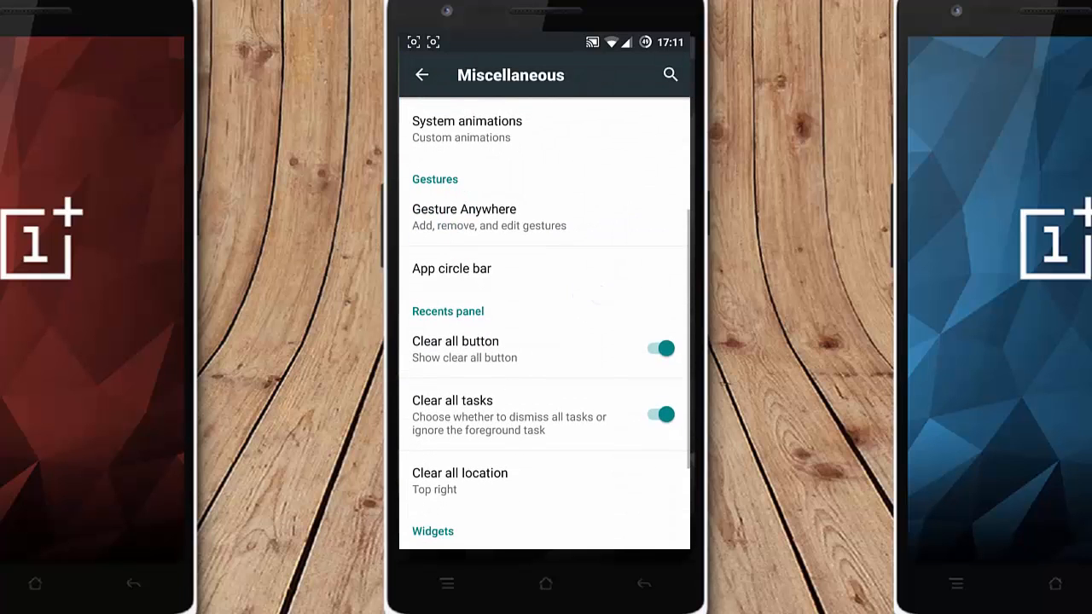
# Step: Enable App circle bar with a 14px trigger width and return to Miscellaneous
pyautogui.click(452, 267)
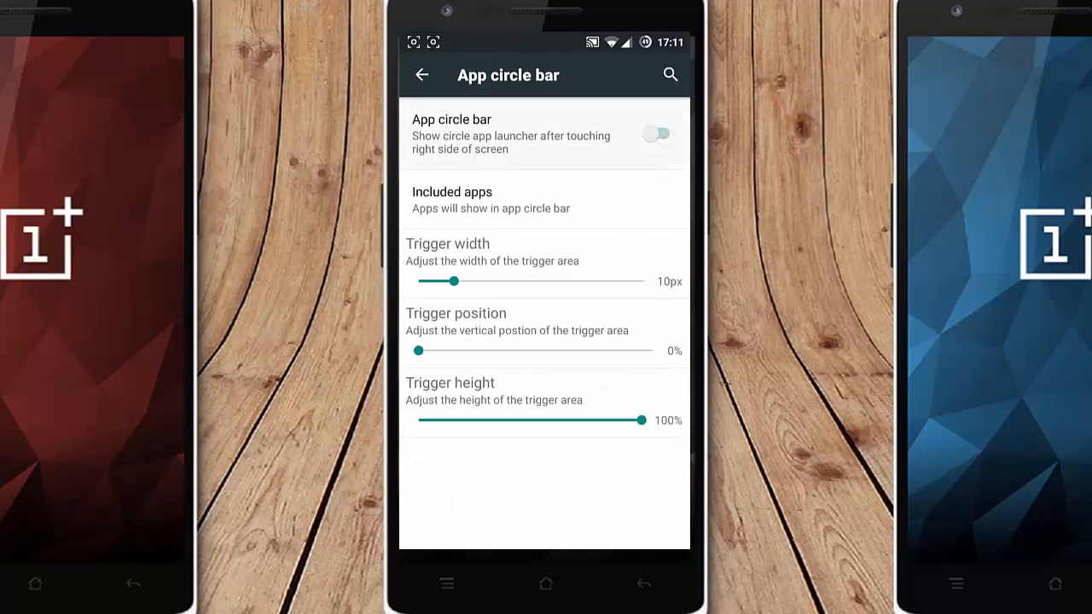
pyautogui.click(655, 134)
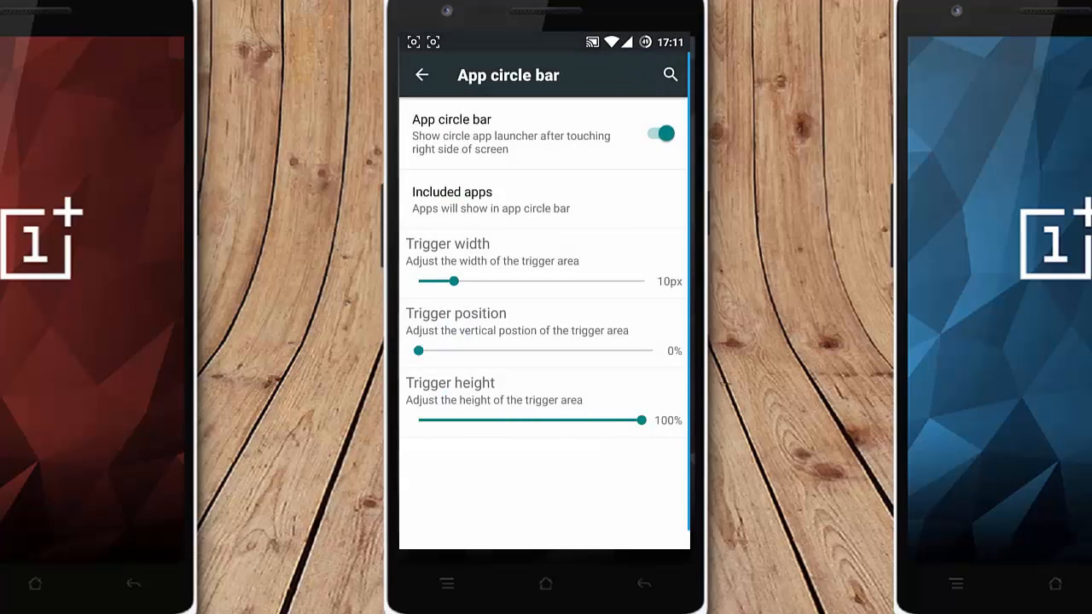
pyautogui.moveTo(454, 280); pyautogui.dragTo(469, 280)
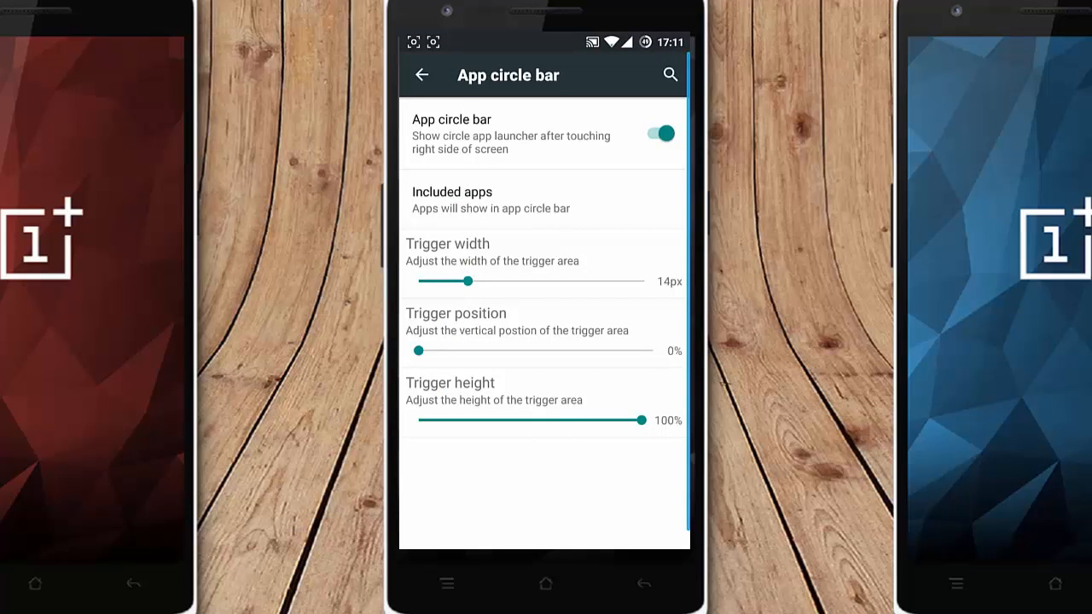
pyautogui.click(422, 74)
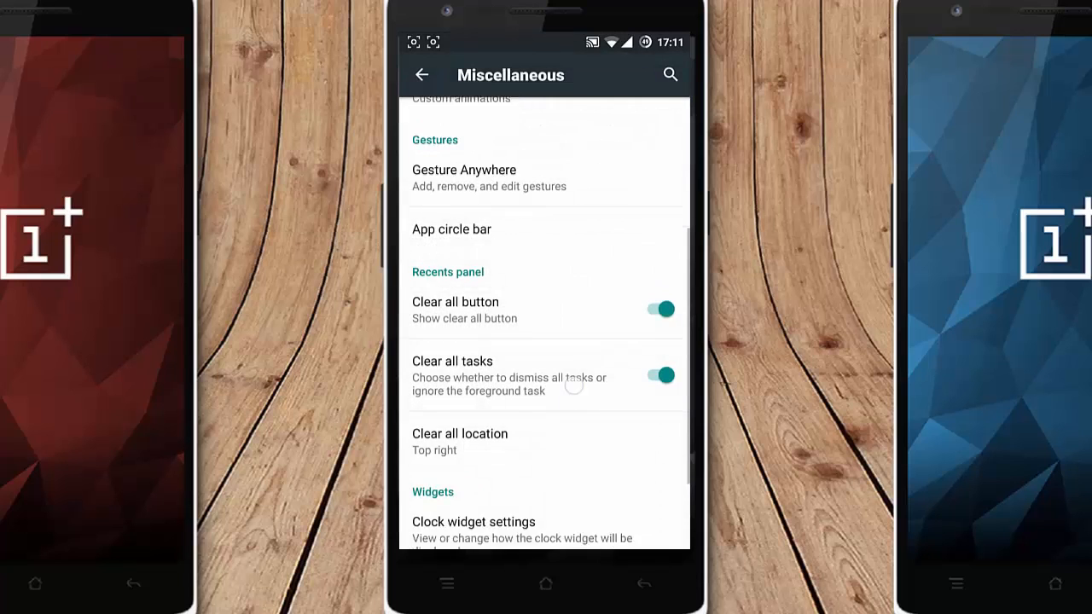
# Step: Set the Recents clear-all location to Bottom right, view Clock widget settings, and return to Configurations
pyautogui.scroll(-3)
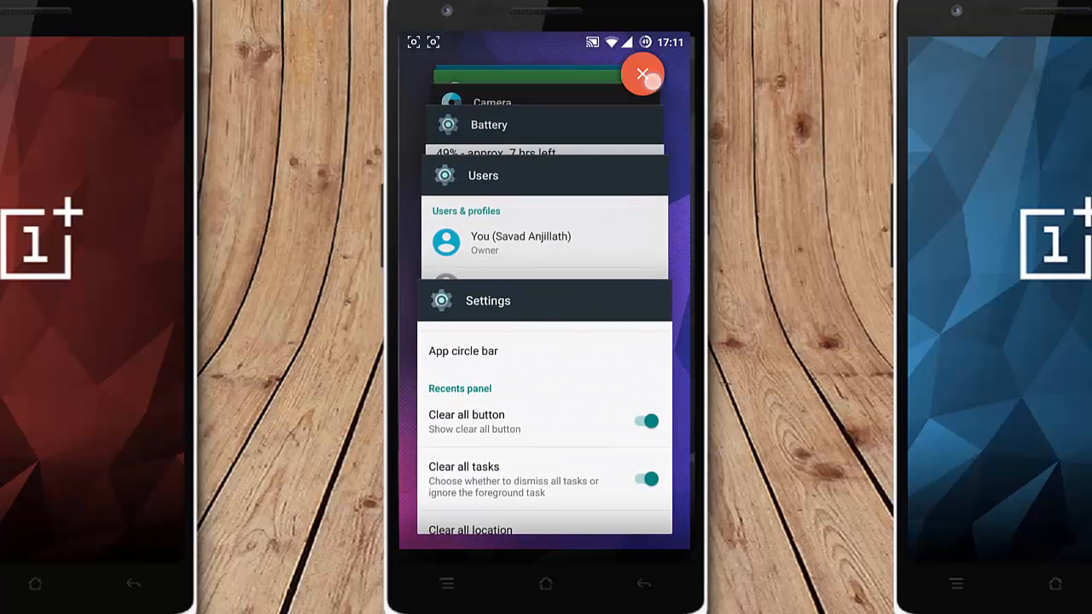
pyautogui.click(643, 73)
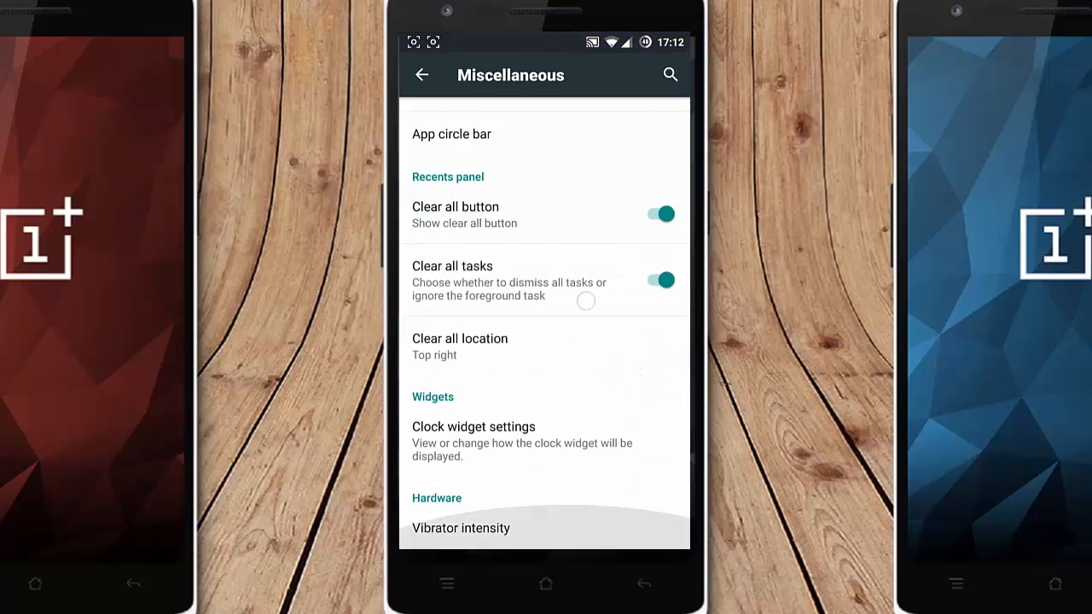
pyautogui.click(459, 345)
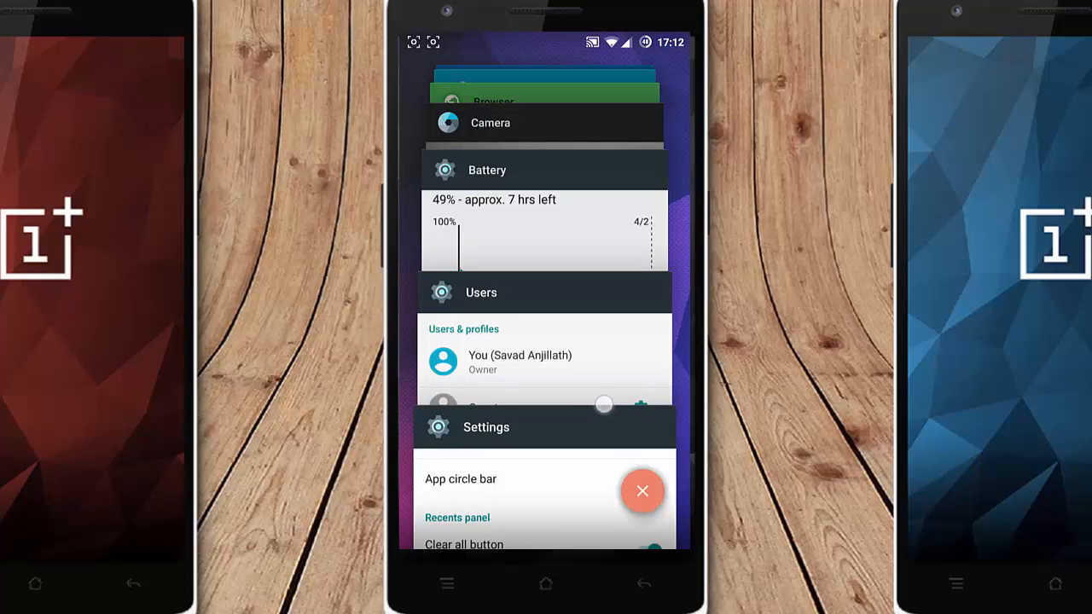
pyautogui.click(643, 491)
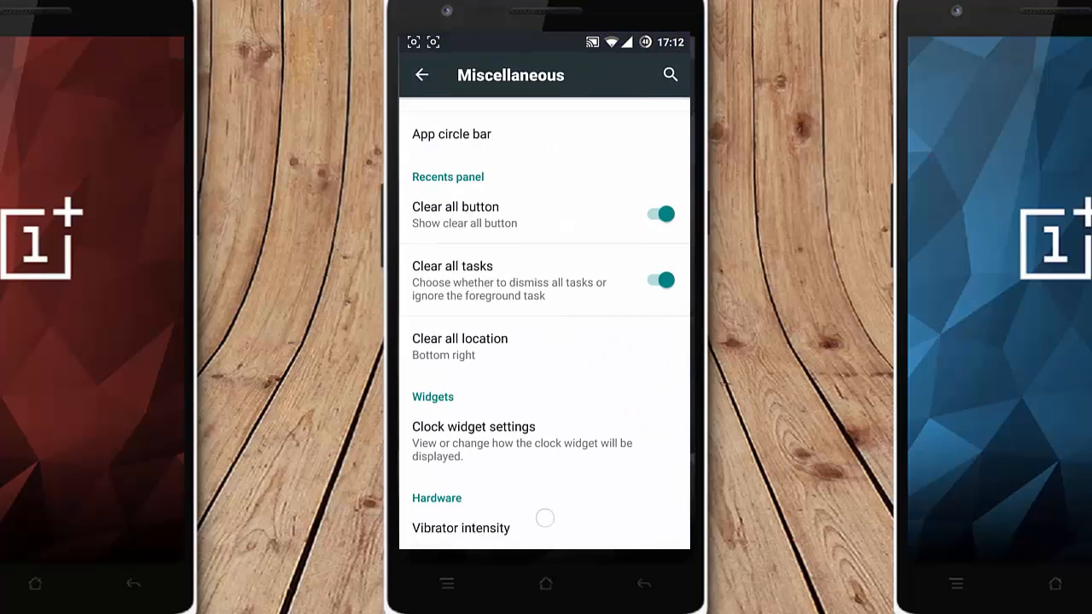
pyautogui.click(473, 427)
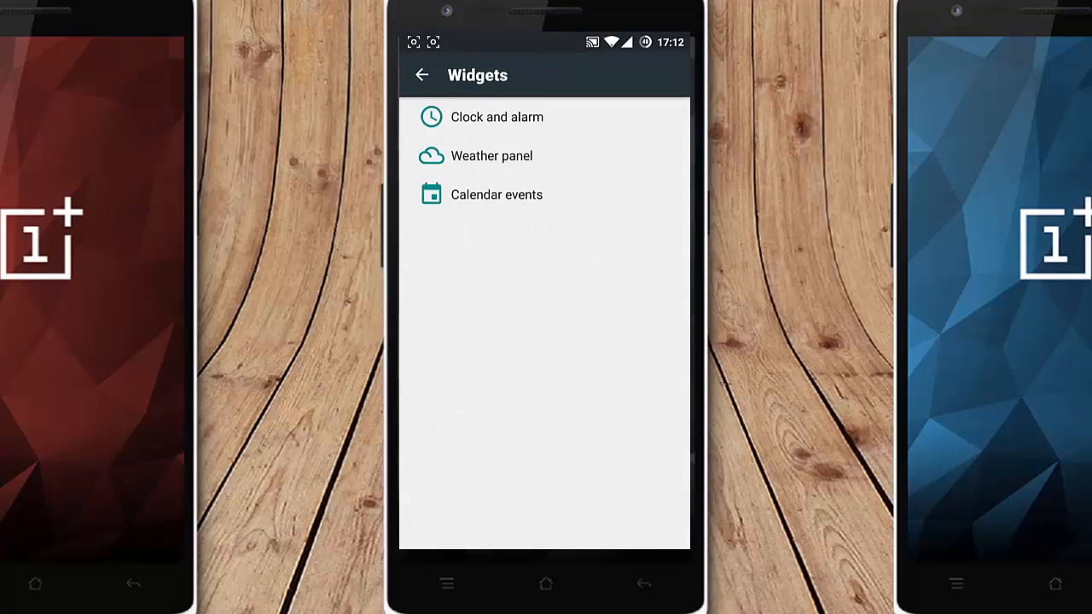
pyautogui.click(422, 76)
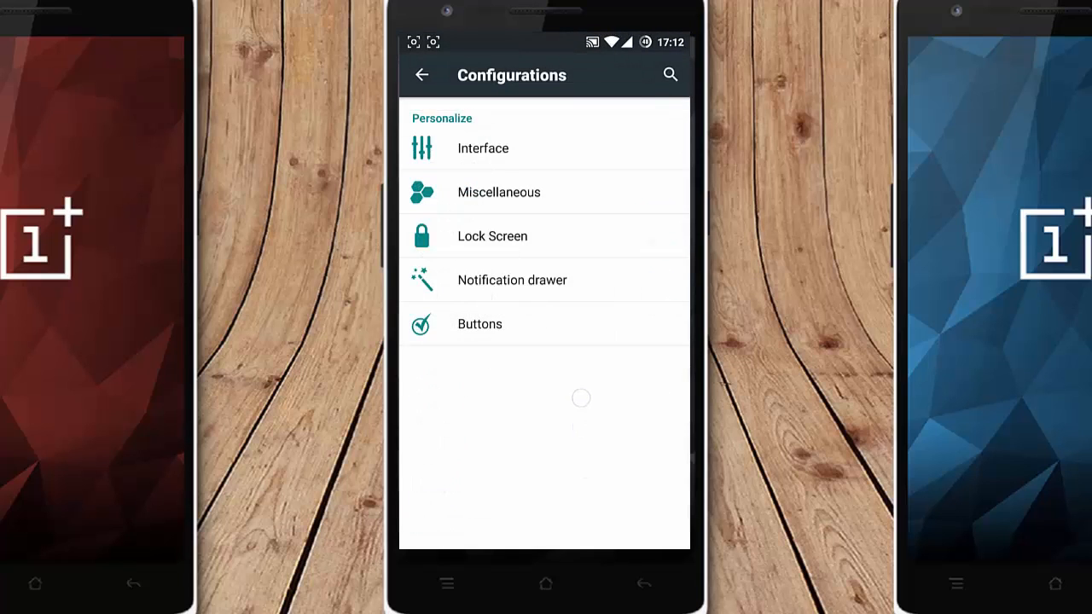
pyautogui.click(493, 236)
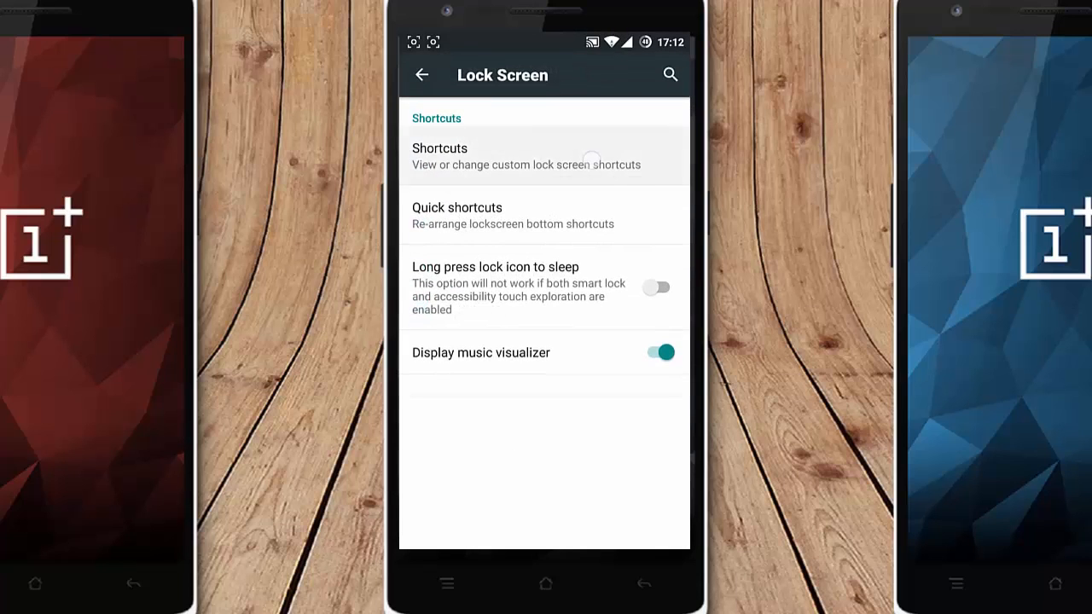
pyautogui.click(524, 156)
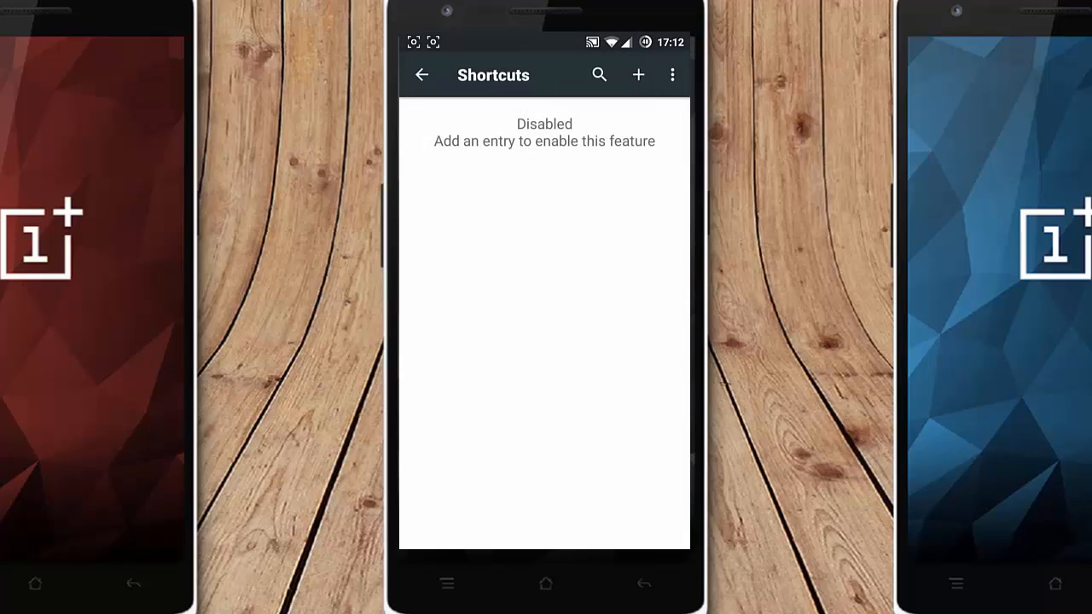
pyautogui.click(422, 74)
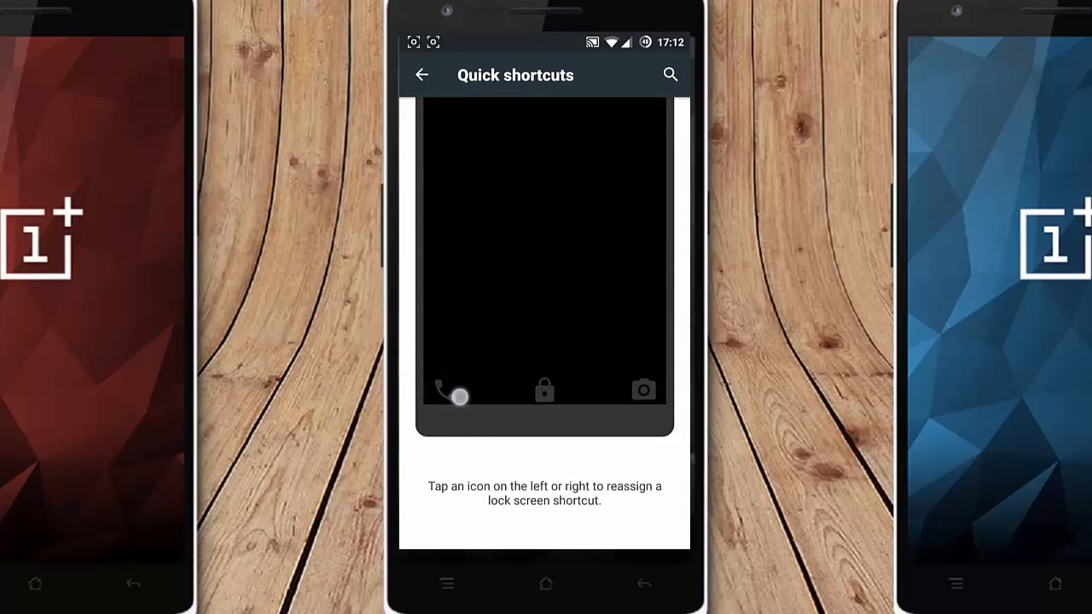
pyautogui.click(442, 392)
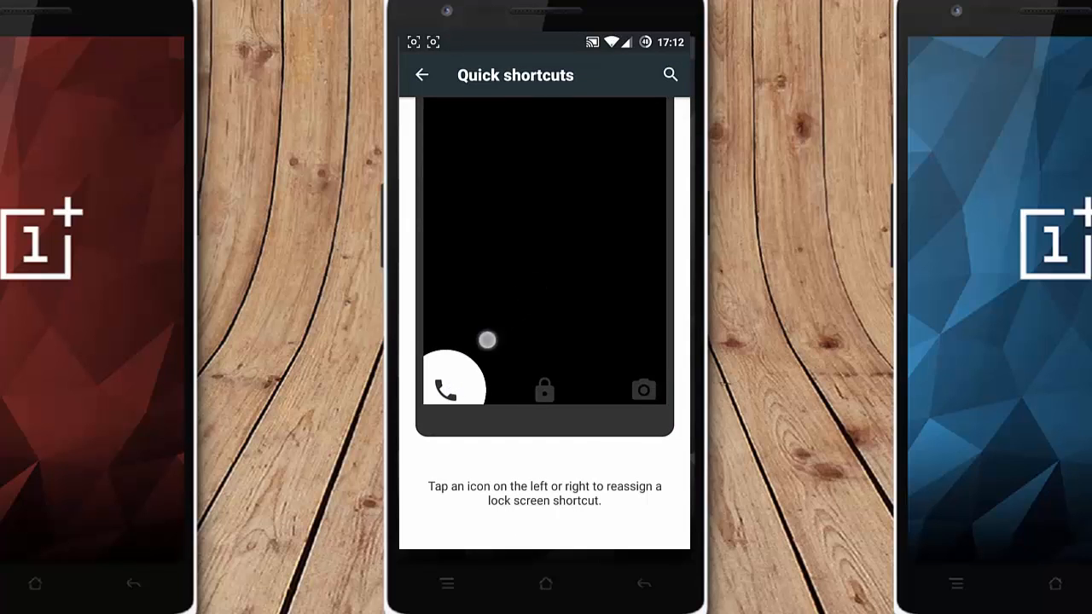
pyautogui.click(444, 391)
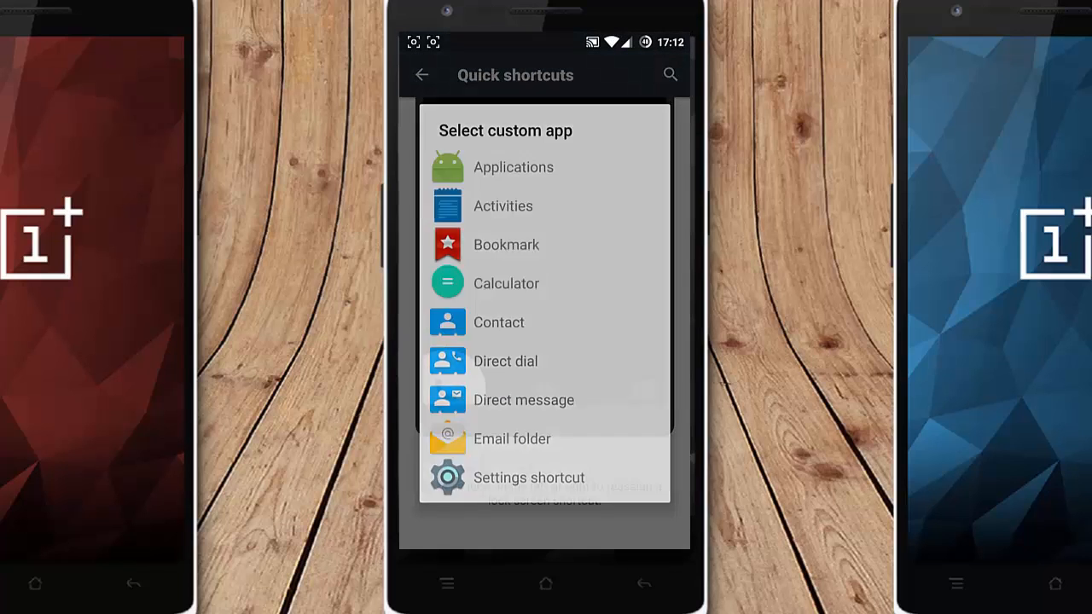
pyautogui.click(422, 74)
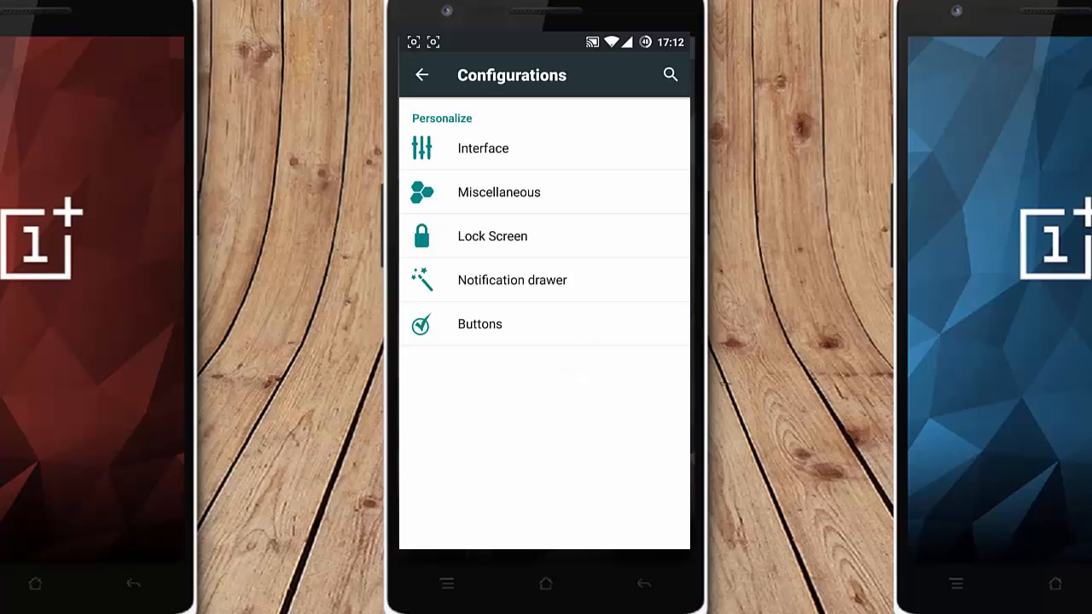
# Step: Open Buttons settings, showing a 5-second backlight and home-button wake-up enabled
pyautogui.click(512, 279)
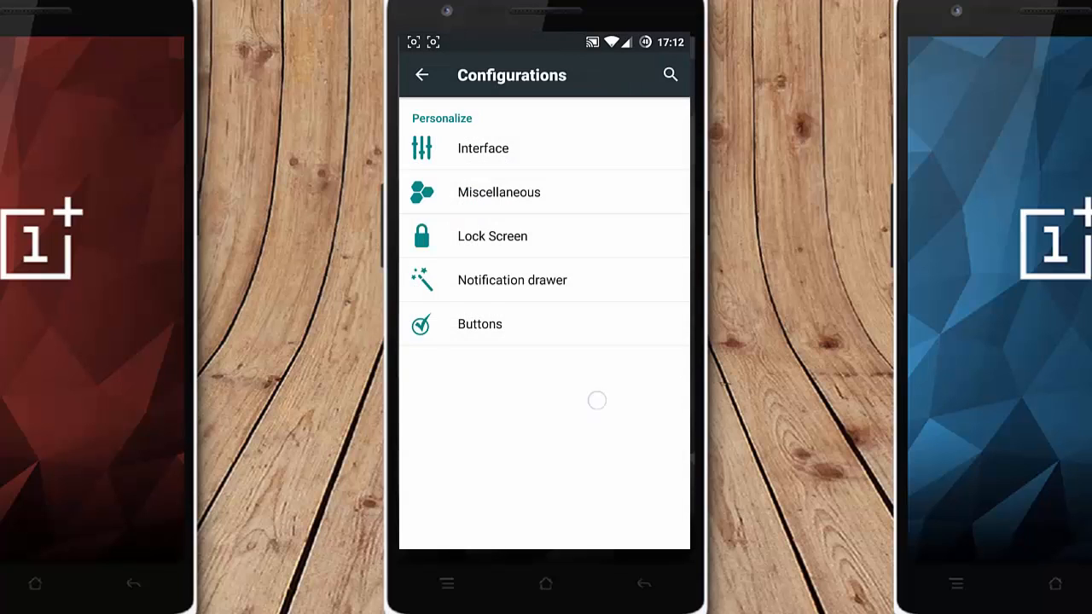
pyautogui.click(479, 323)
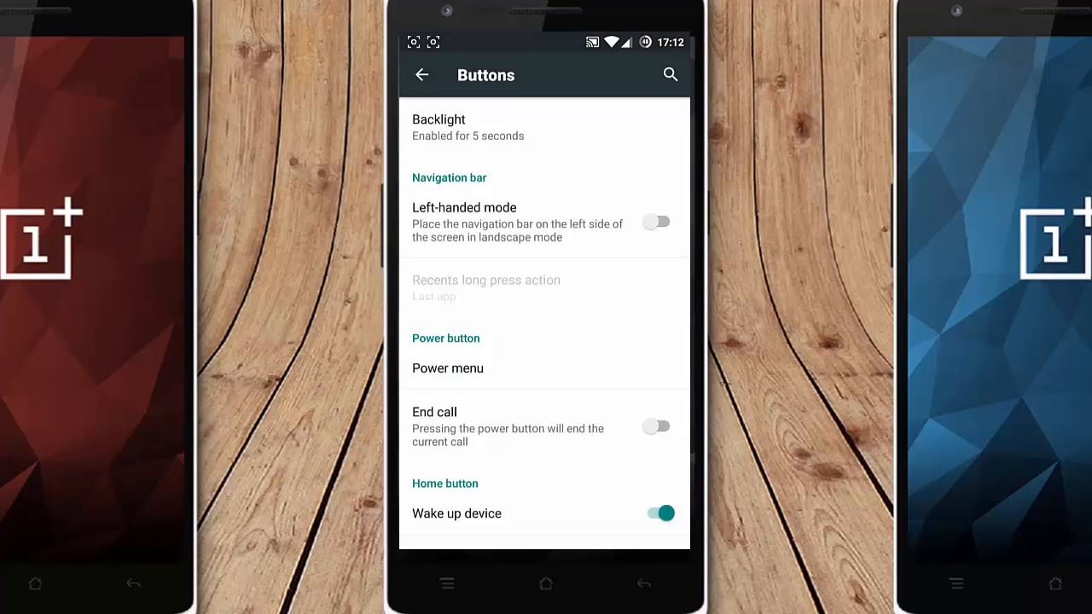
pyautogui.click(447, 368)
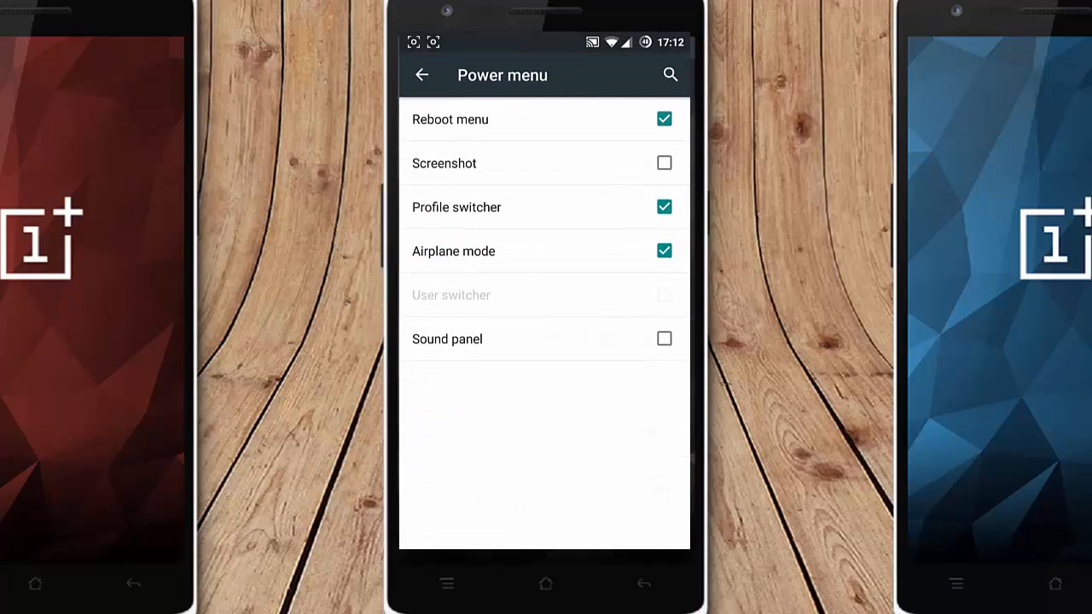
pyautogui.click(664, 163)
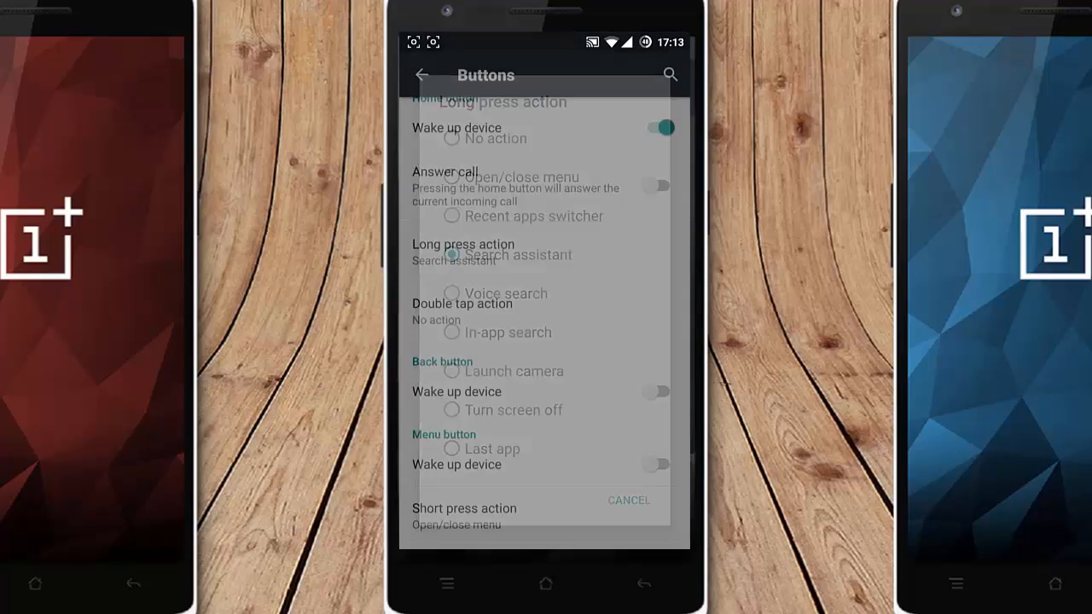
pyautogui.click(629, 500)
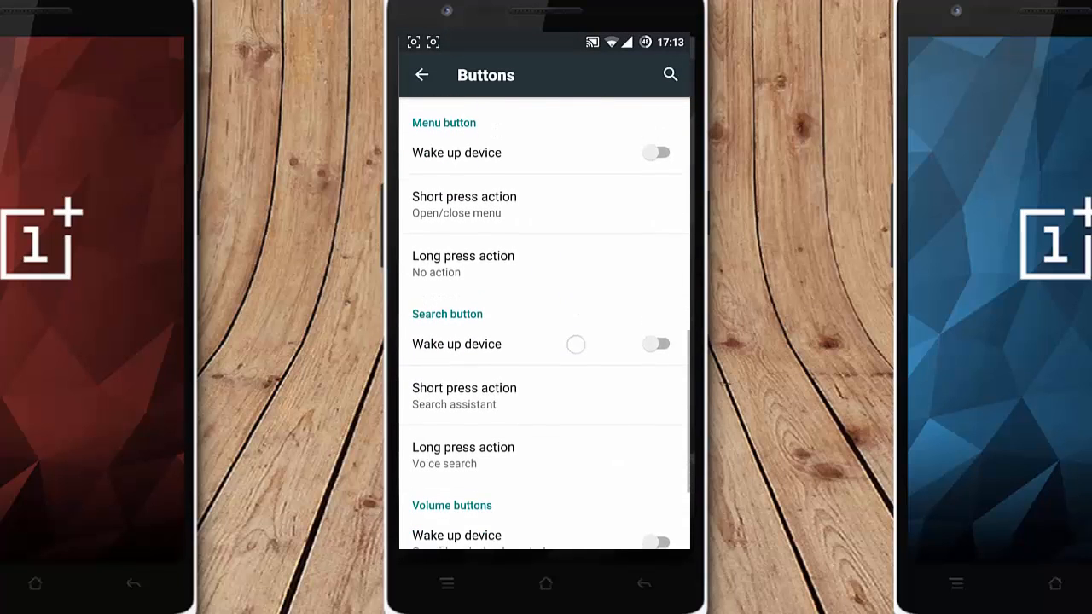
pyautogui.scroll(-3)
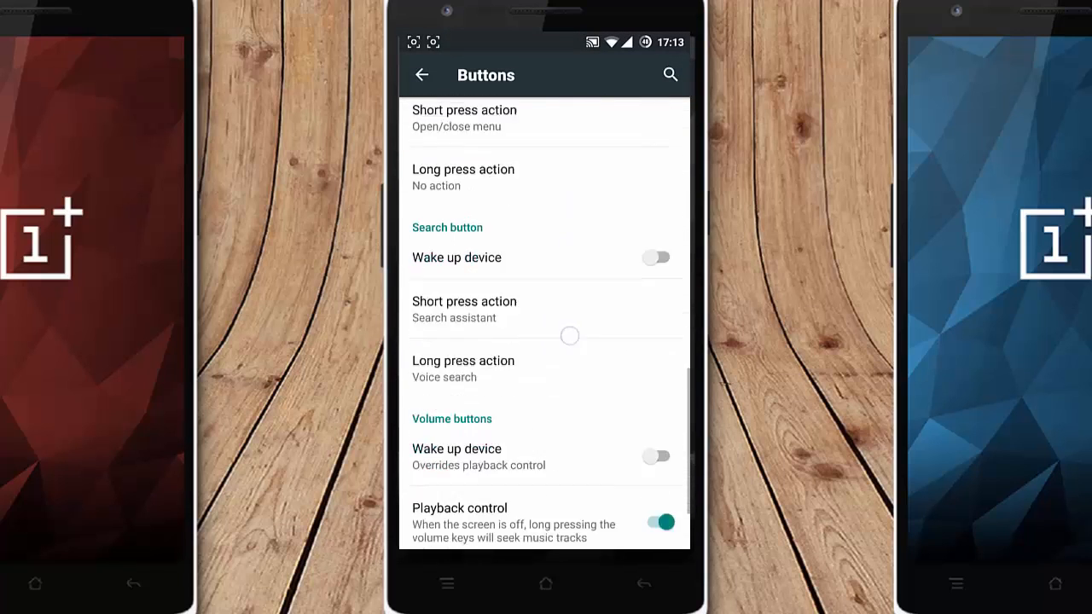
pyautogui.scroll(3)
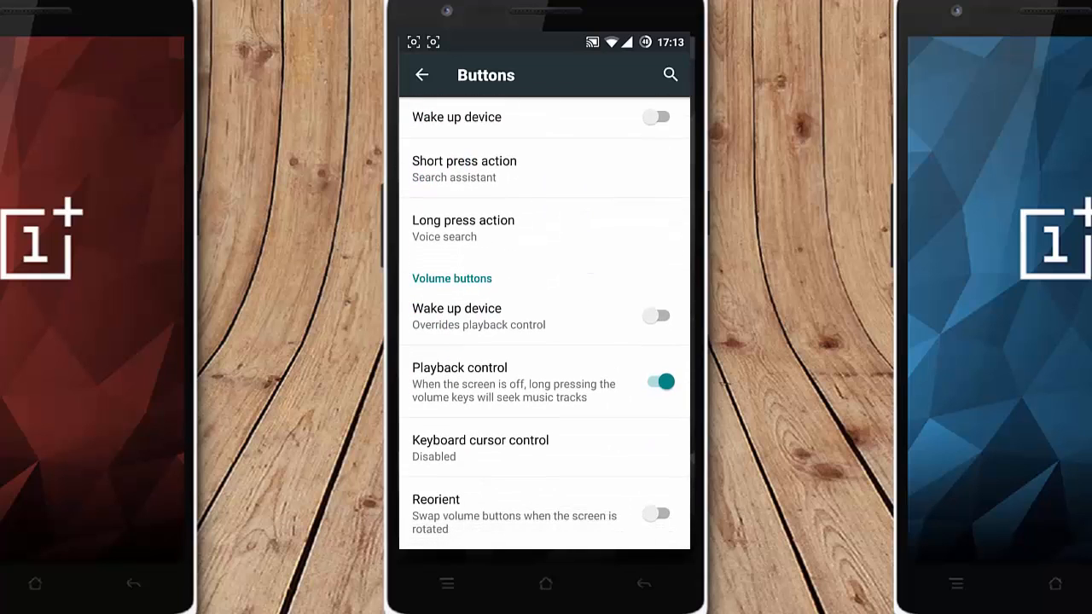
pyautogui.click(656, 382)
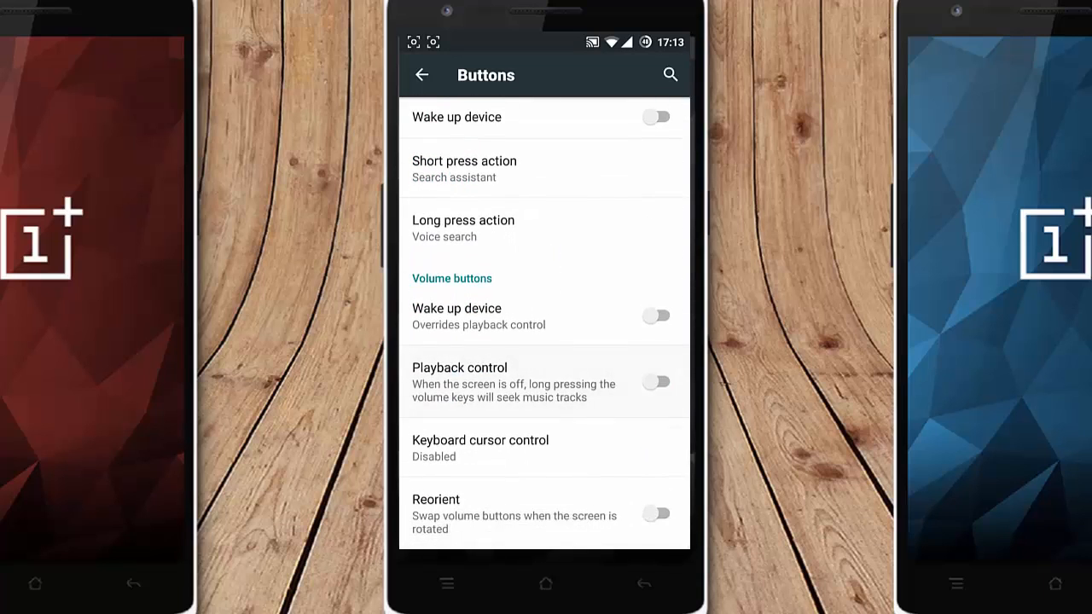
pyautogui.click(656, 381)
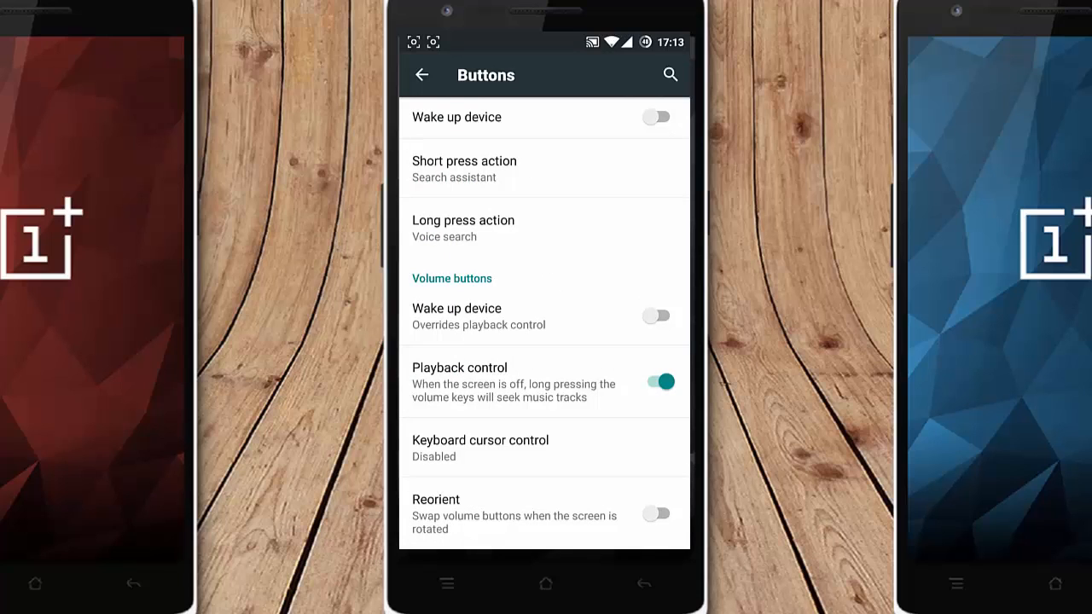
# Step: Return to main Settings and view Theme Chooser, which lists only System (Default)
pyautogui.click(421, 75)
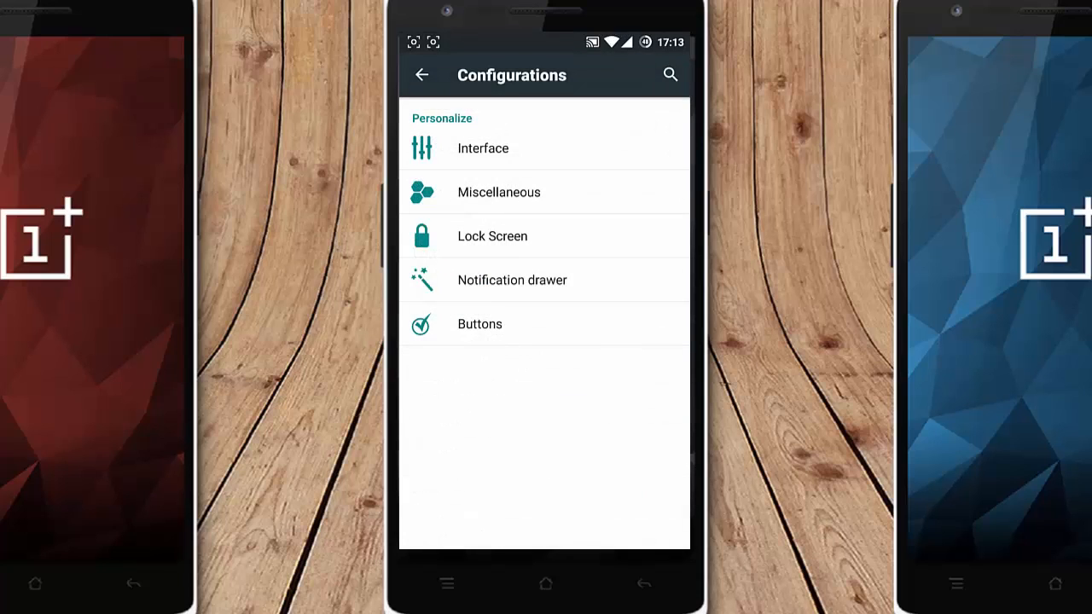
pyautogui.click(422, 75)
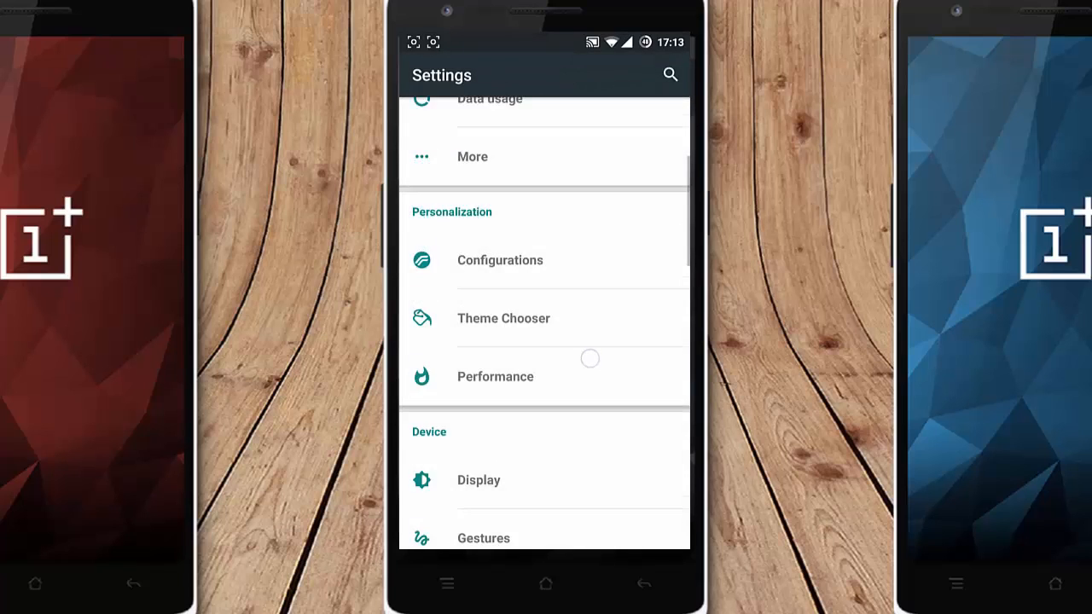
pyautogui.scroll(3)
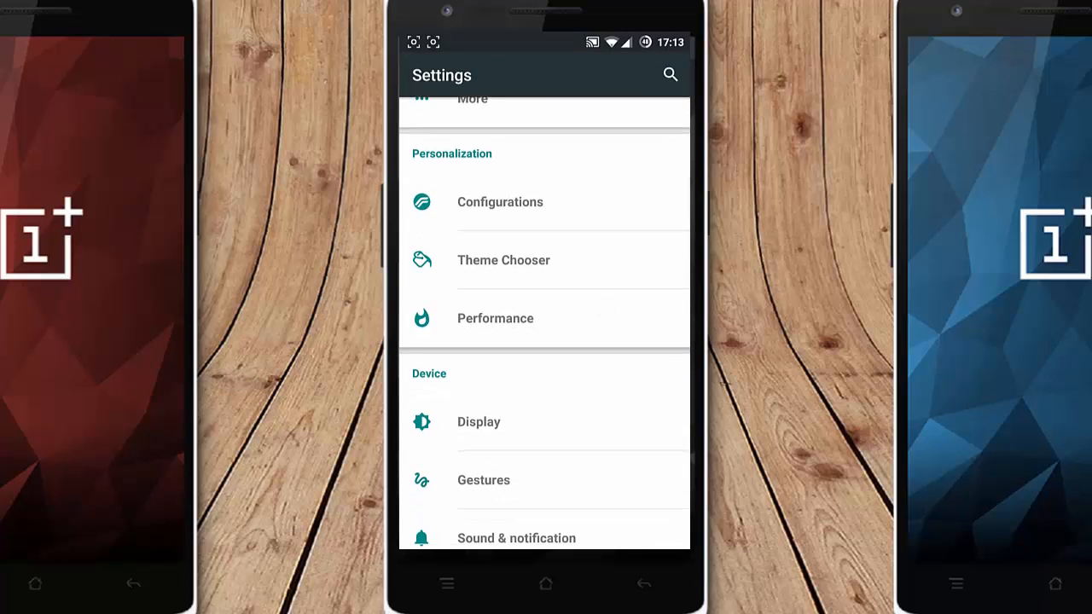
pyautogui.click(504, 261)
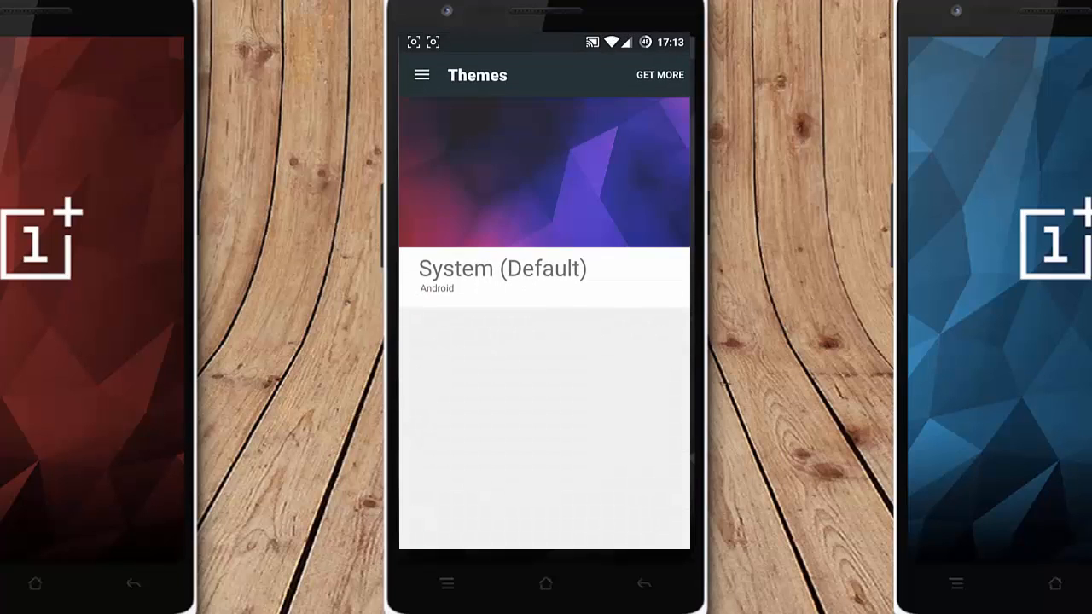
pyautogui.click(420, 75)
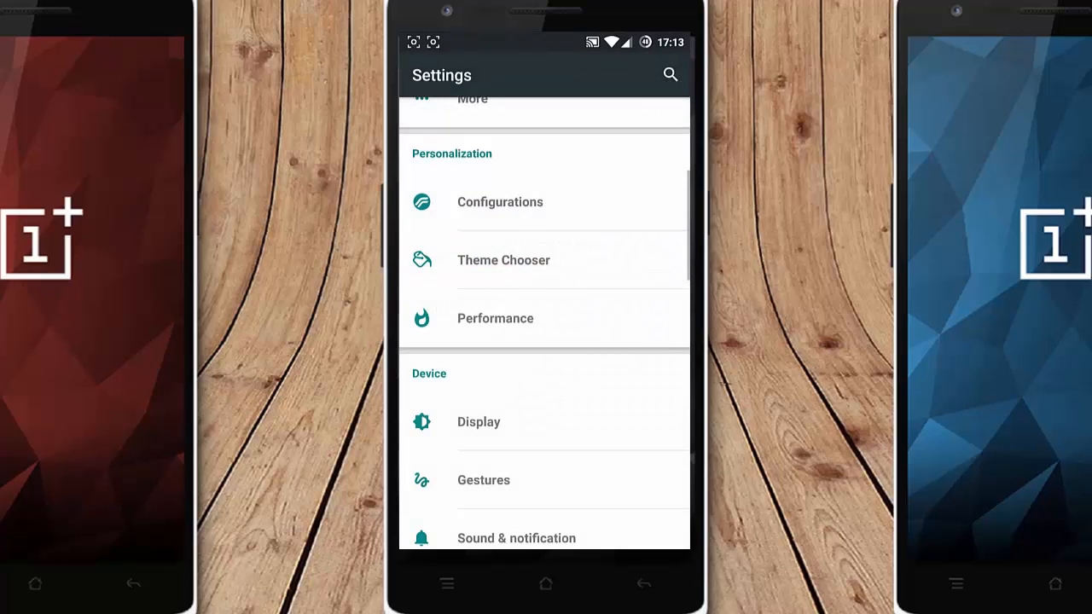
pyautogui.click(494, 318)
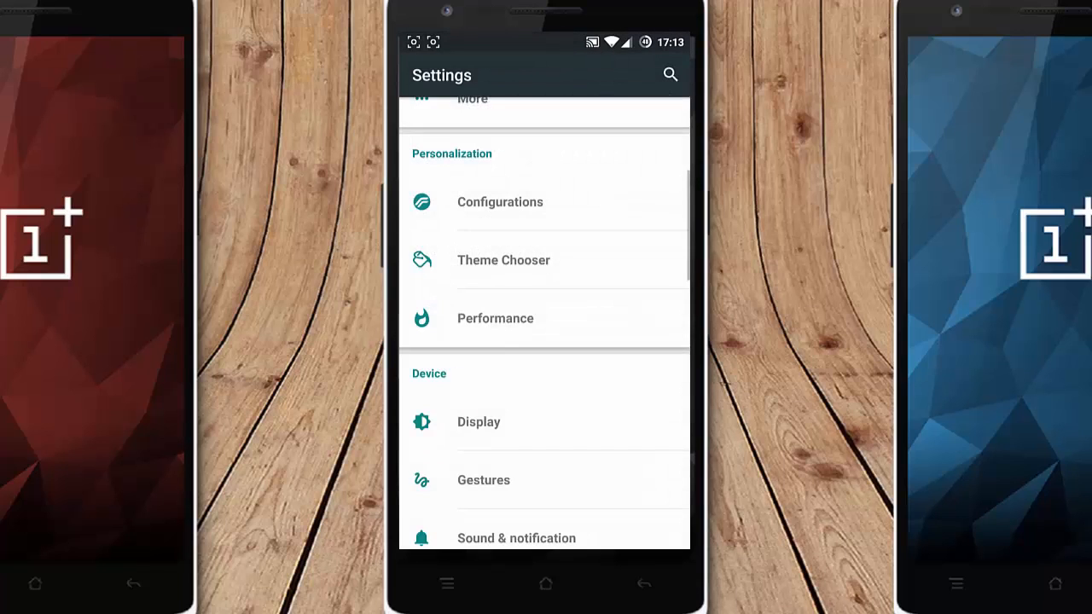
# Step: Open Display settings, view the LCD density choices, and cancel to keep 480 DPI
pyautogui.click(479, 422)
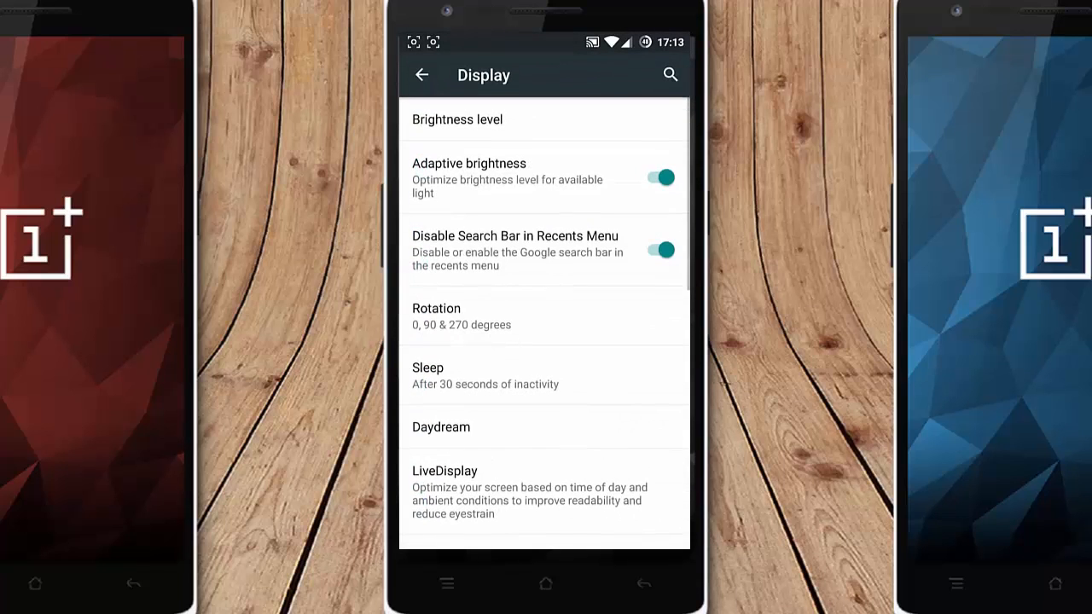
pyautogui.scroll(-3)
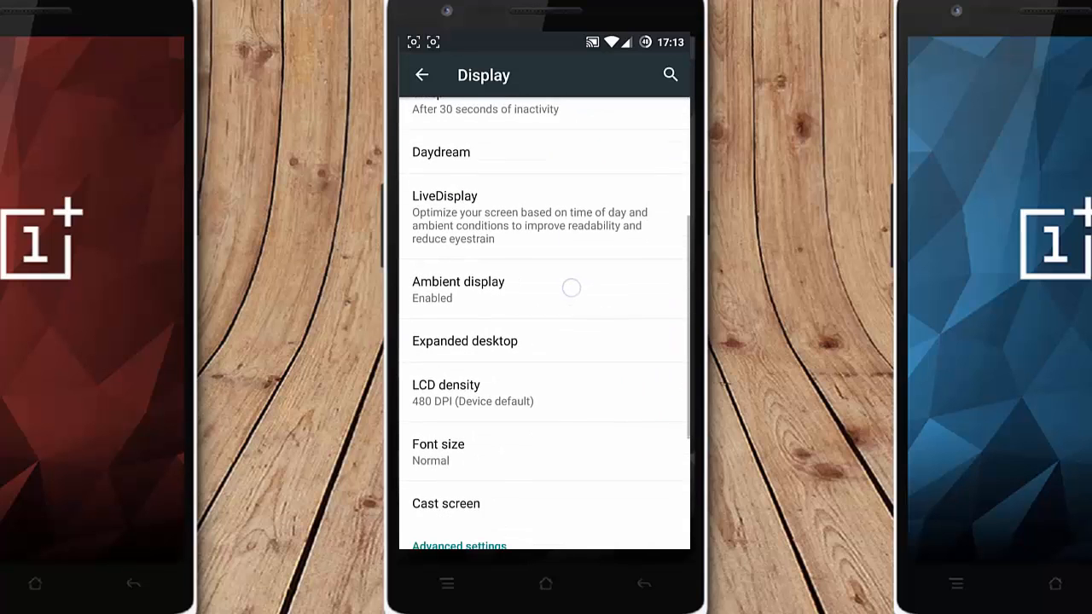
pyautogui.click(445, 392)
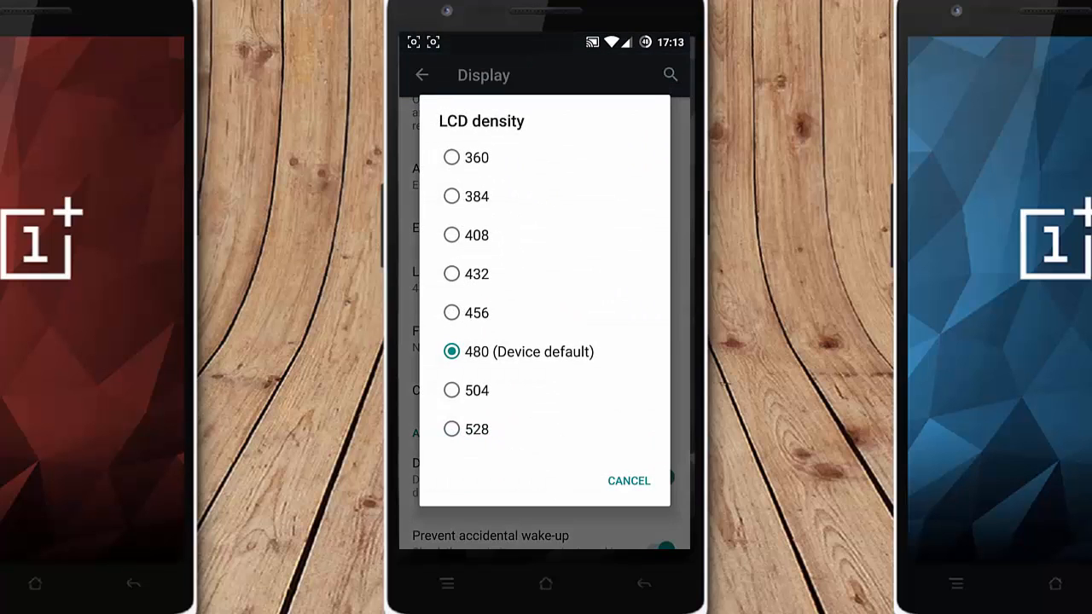
pyautogui.click(629, 480)
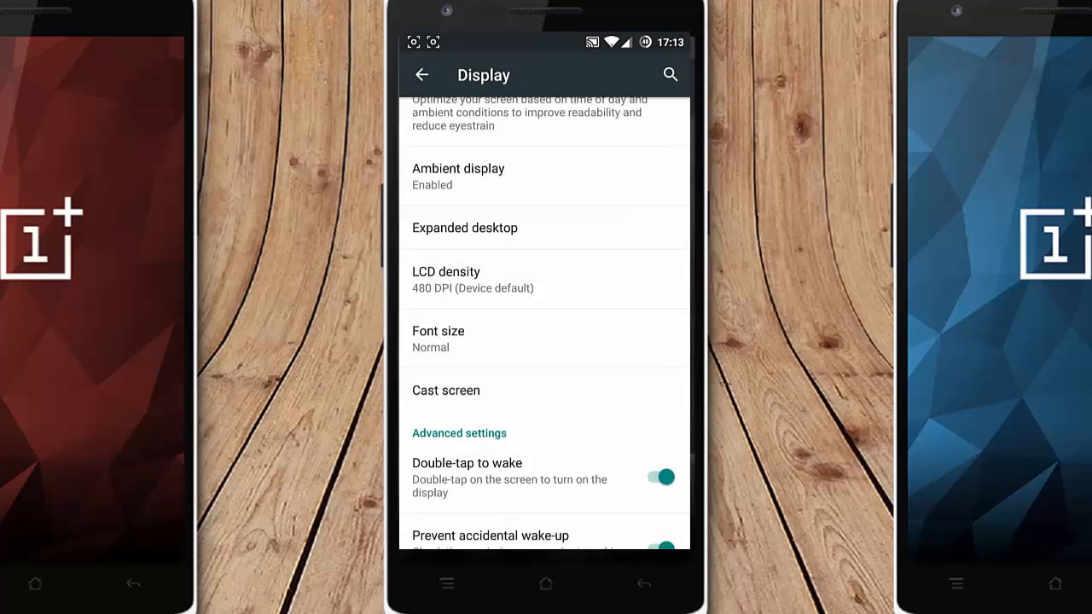
pyautogui.scroll(-3)
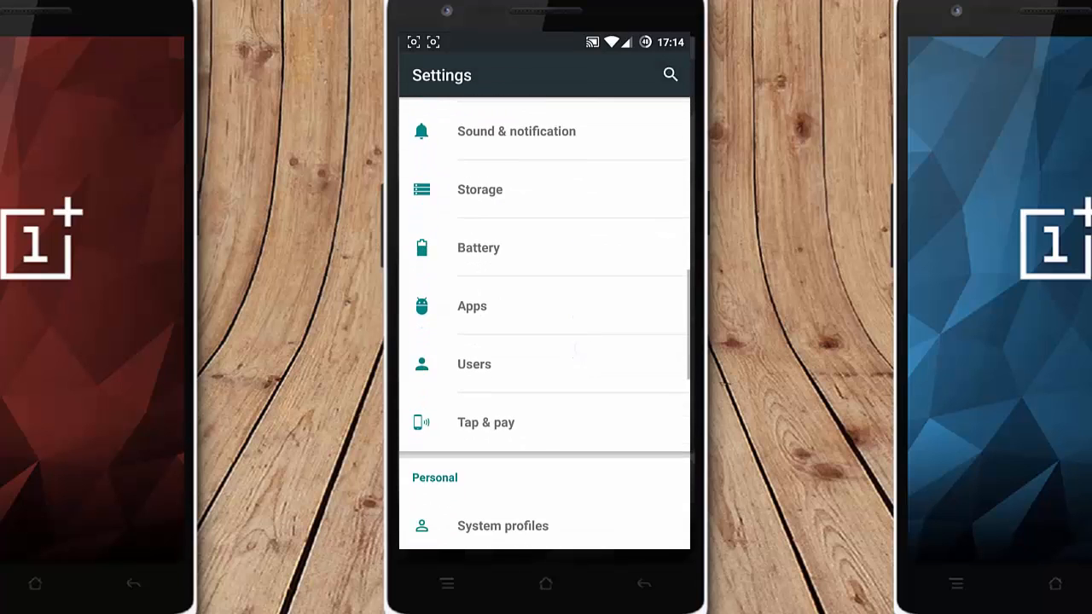
pyautogui.scroll(3)
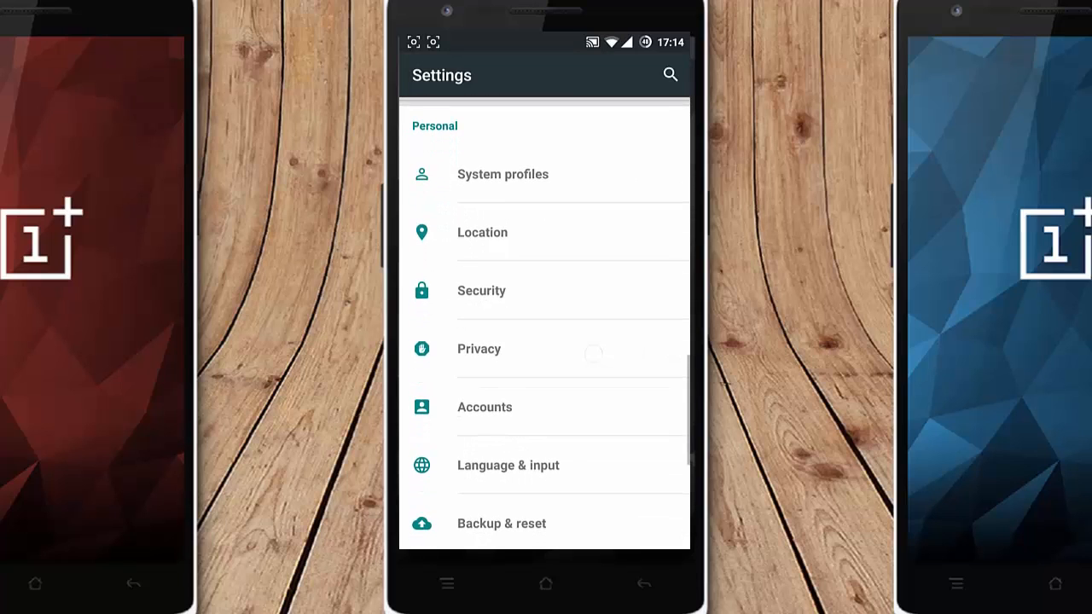
pyautogui.scroll(-3)
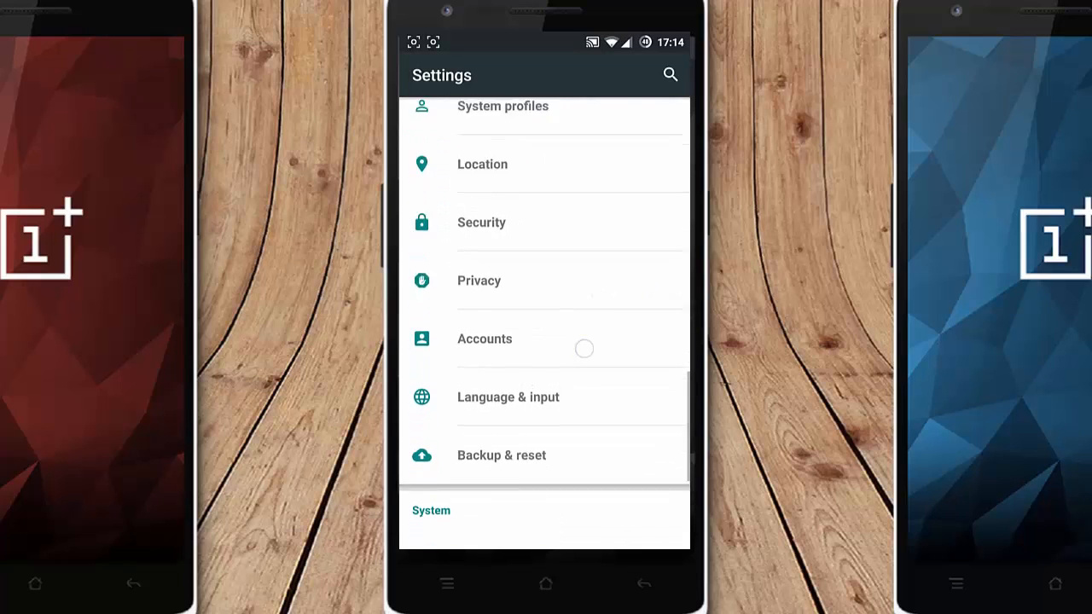
pyautogui.click(508, 397)
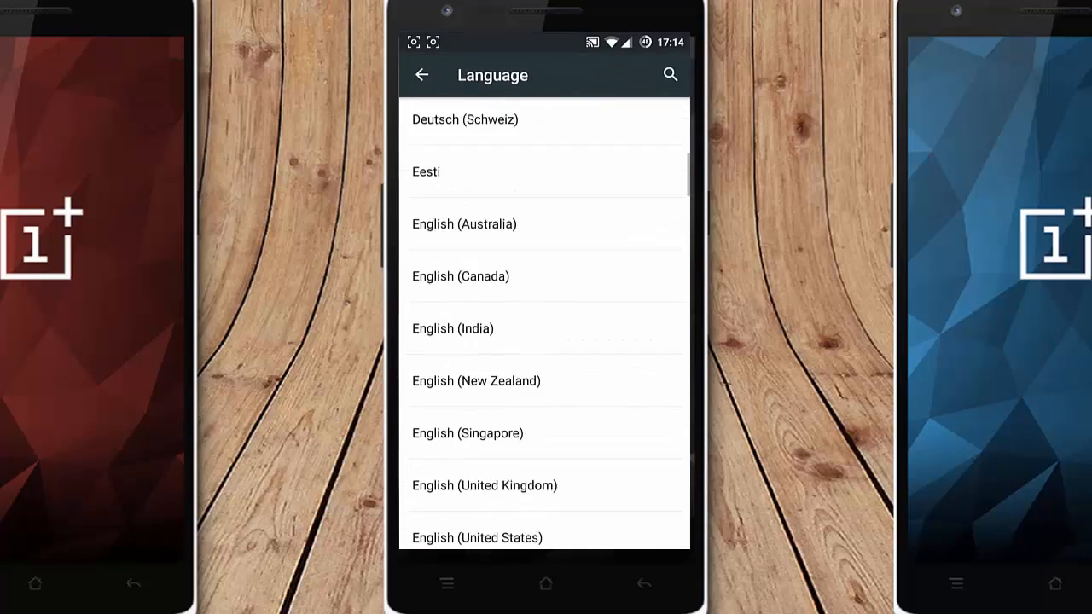
pyautogui.scroll(-3)
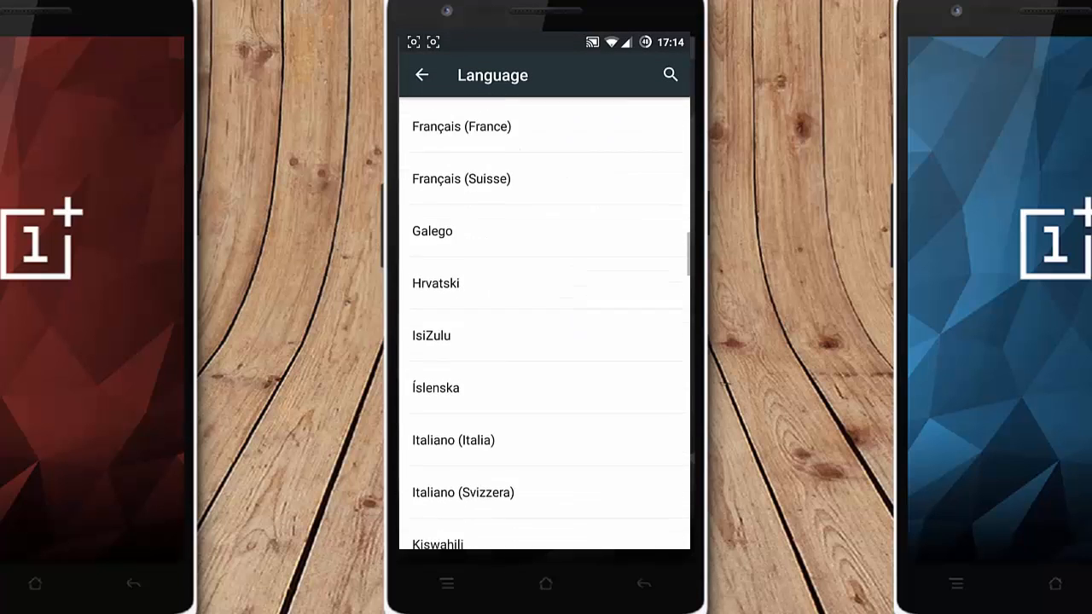
pyautogui.scroll(-3)
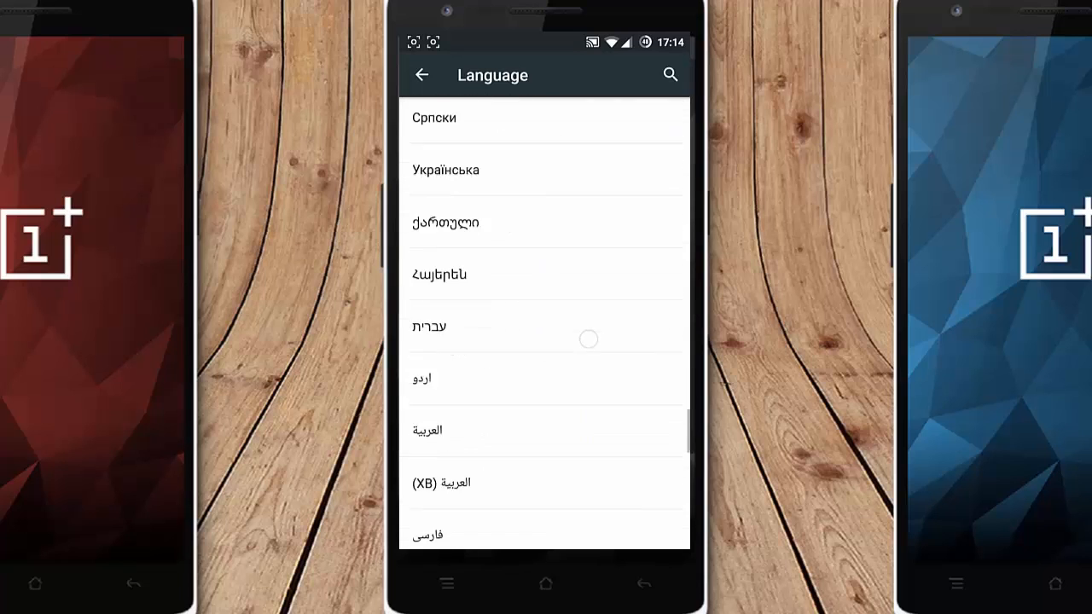
pyautogui.click(422, 76)
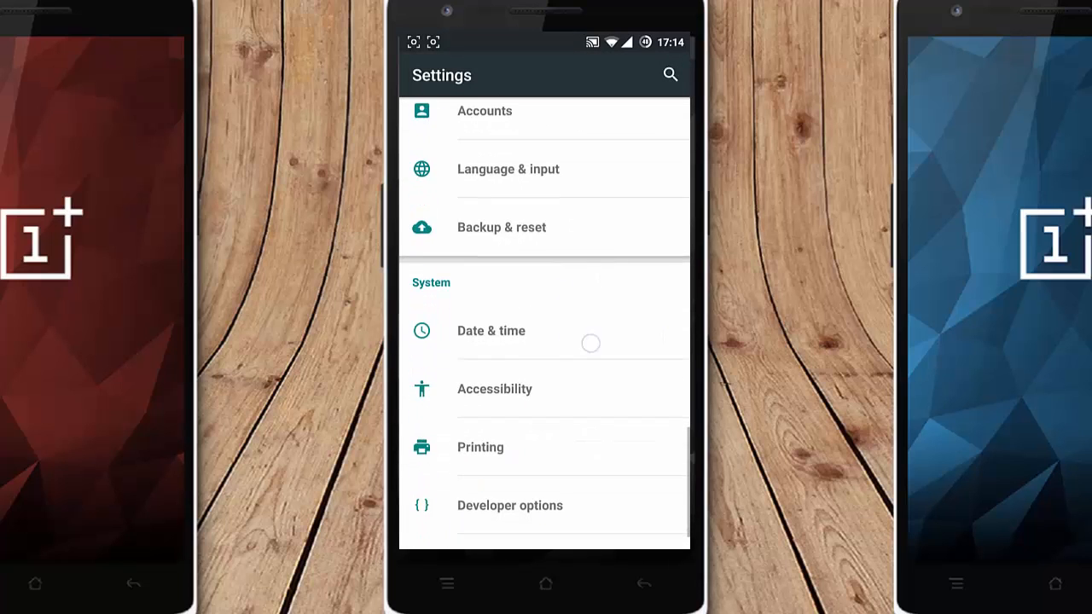
# Step: Open About phone and toggle Advanced mode off and back on
pyautogui.scroll(3)
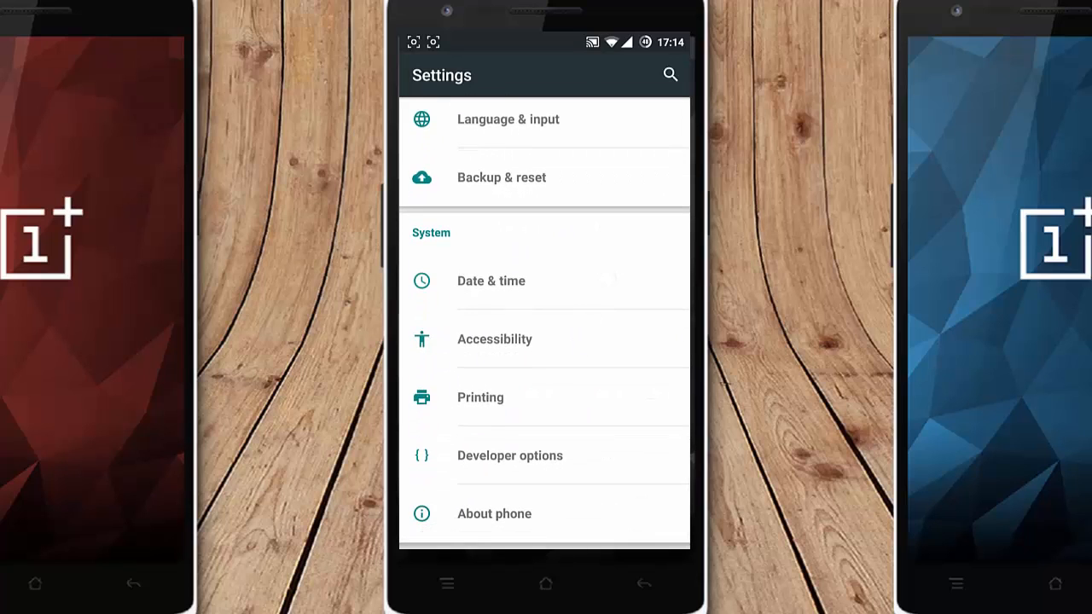
pyautogui.click(494, 514)
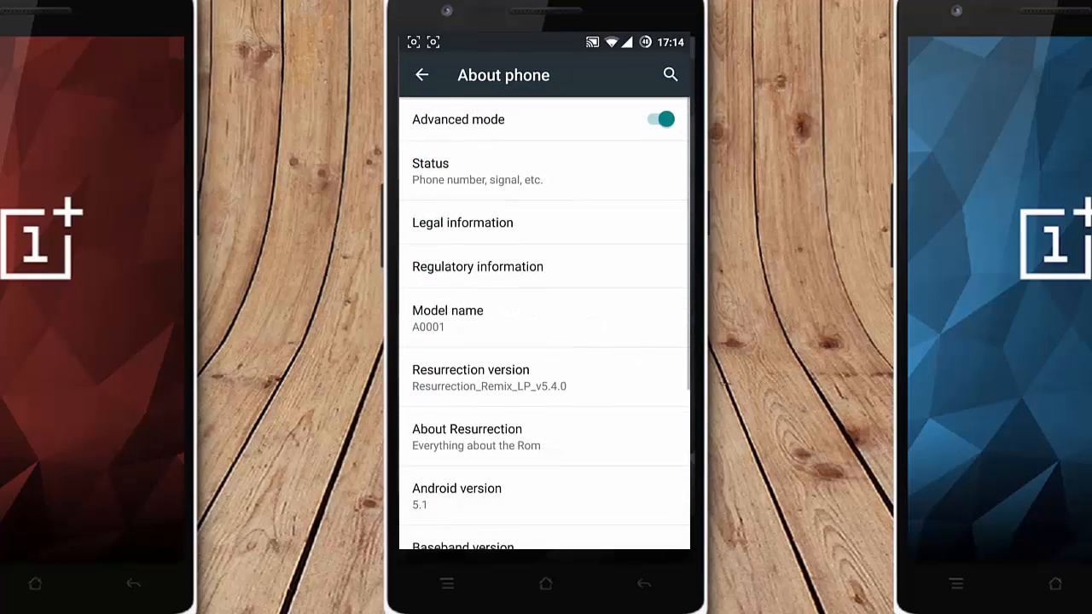
pyautogui.click(659, 119)
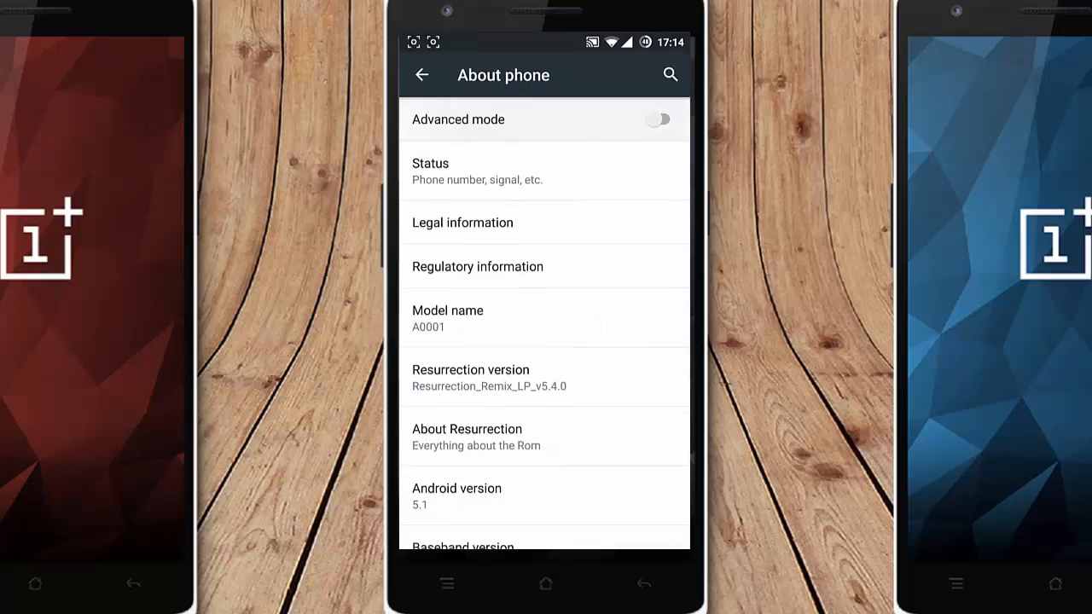
pyautogui.click(659, 120)
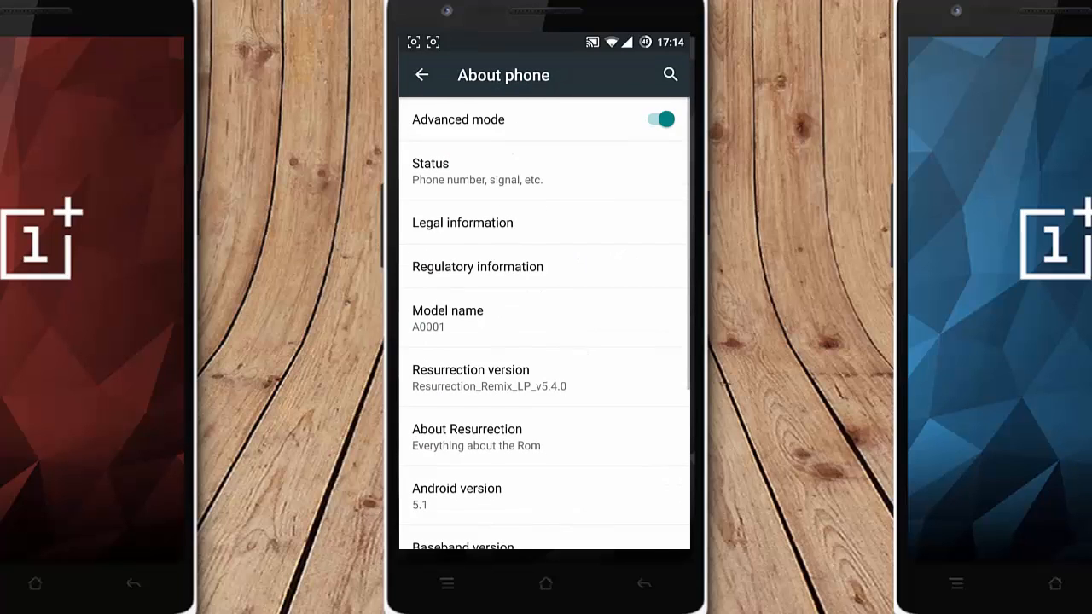
# Step: Scroll through the ROM build details, then go to the home screen
pyautogui.click(543, 119)
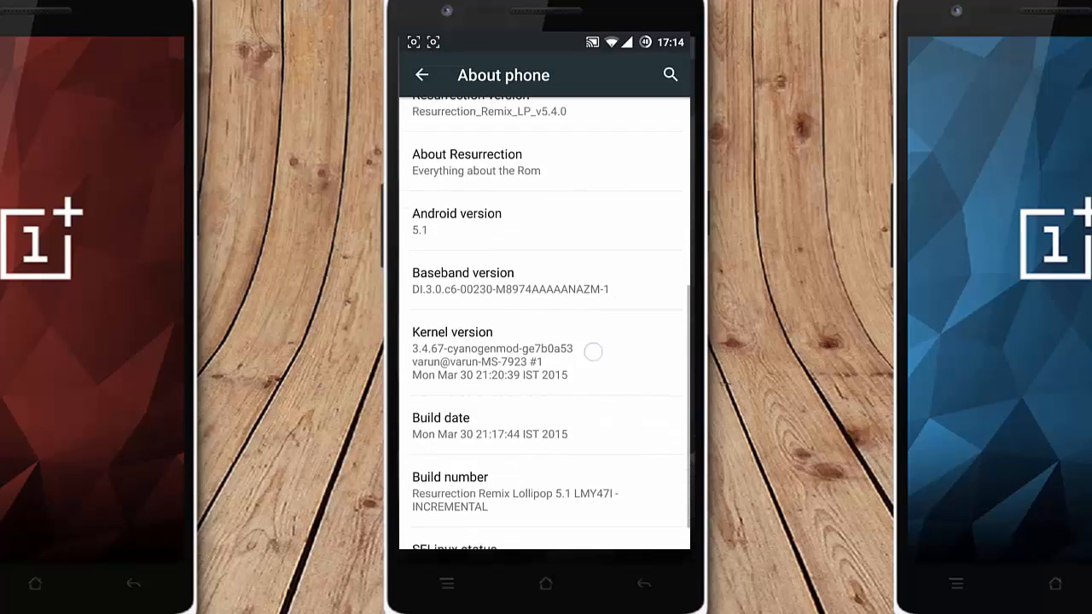
pyautogui.scroll(-3)
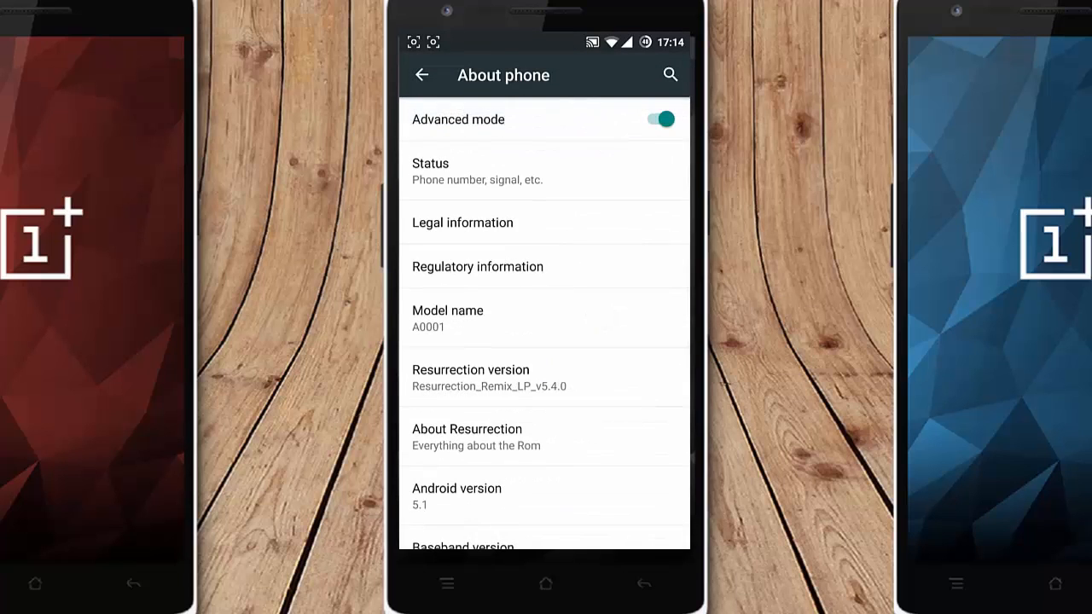
pyautogui.click(422, 75)
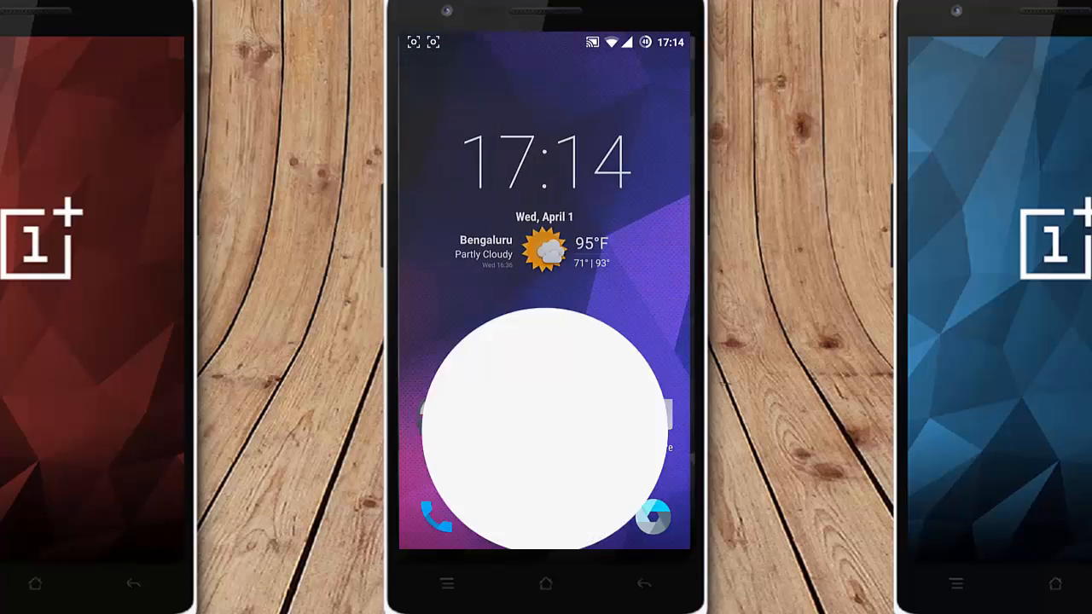
# Step: Launch AudioFX from the app drawer and view its Speaker output device list
pyautogui.click(547, 418)
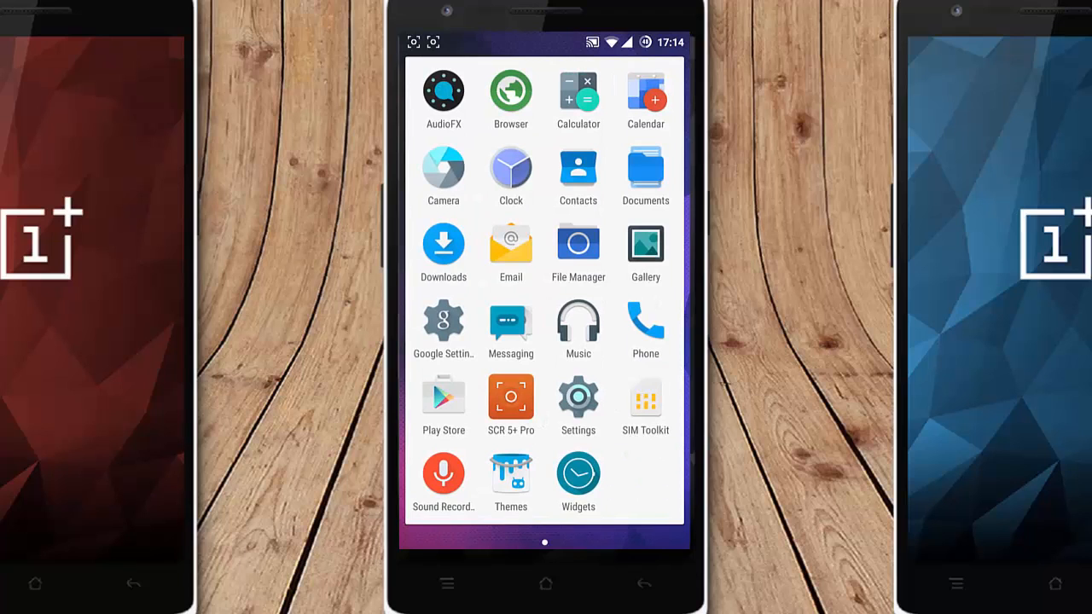
pyautogui.click(443, 91)
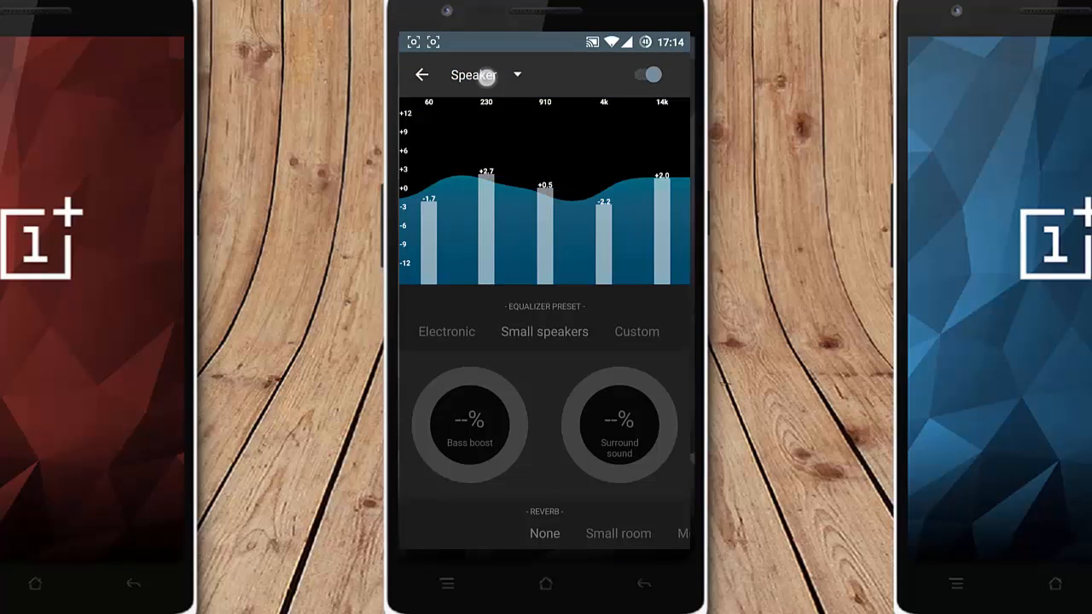
pyautogui.click(487, 75)
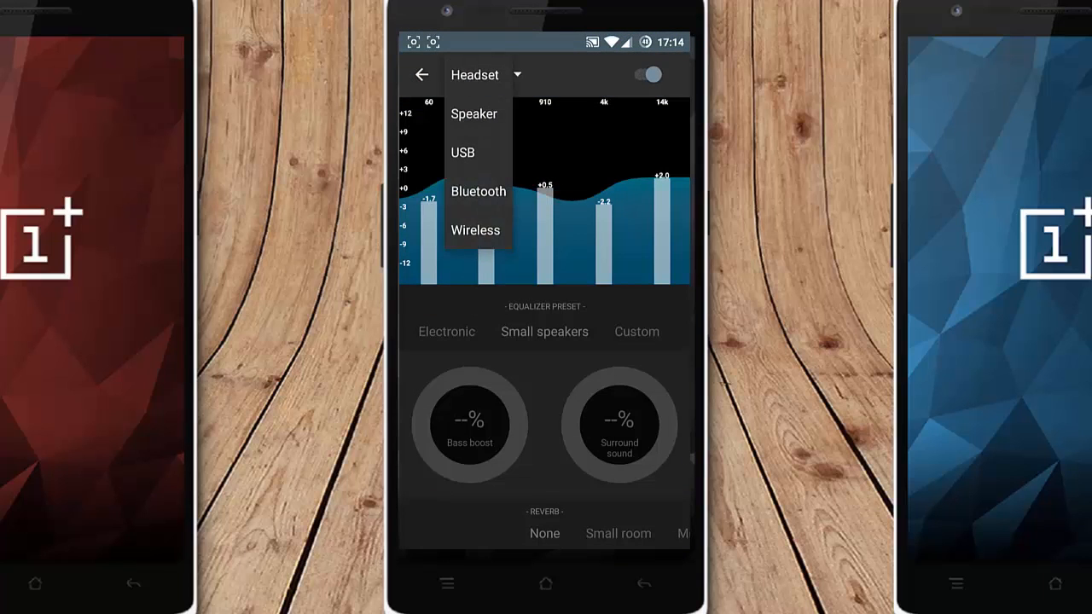
pyautogui.click(478, 191)
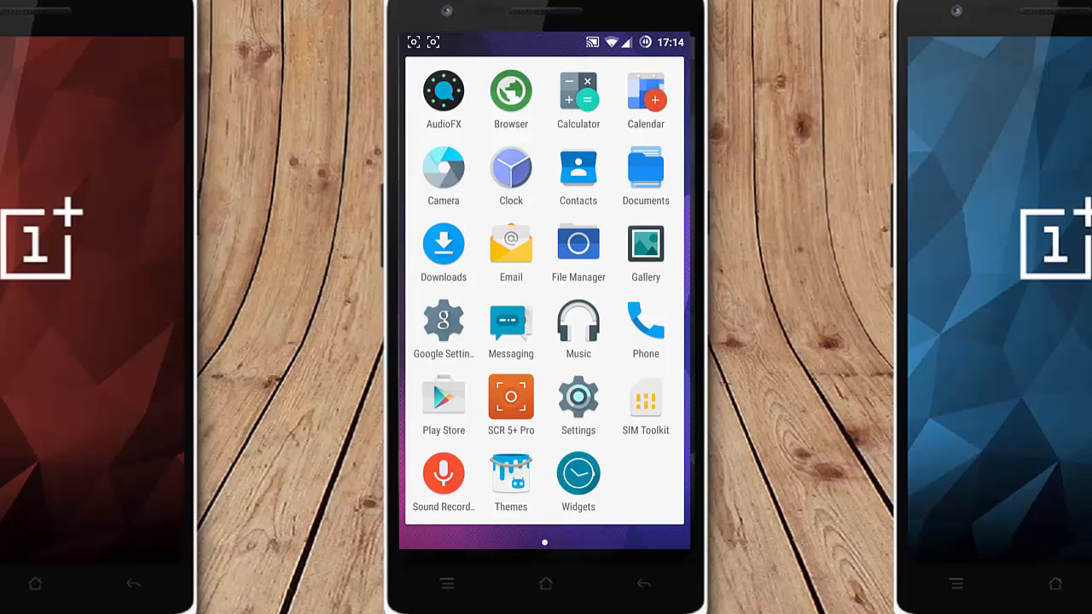
pyautogui.click(606, 345)
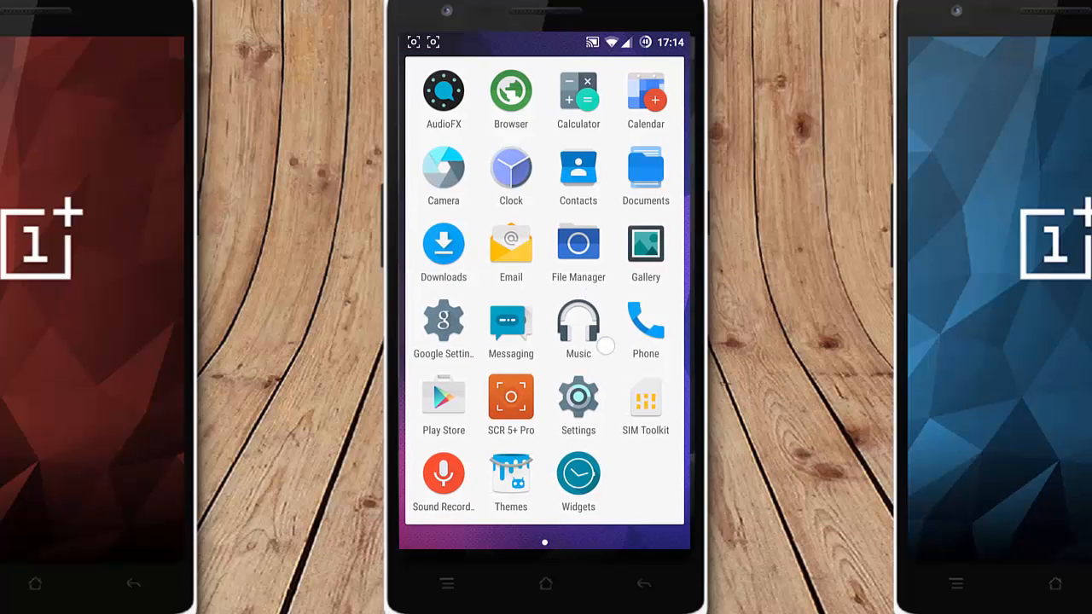
pyautogui.click(578, 244)
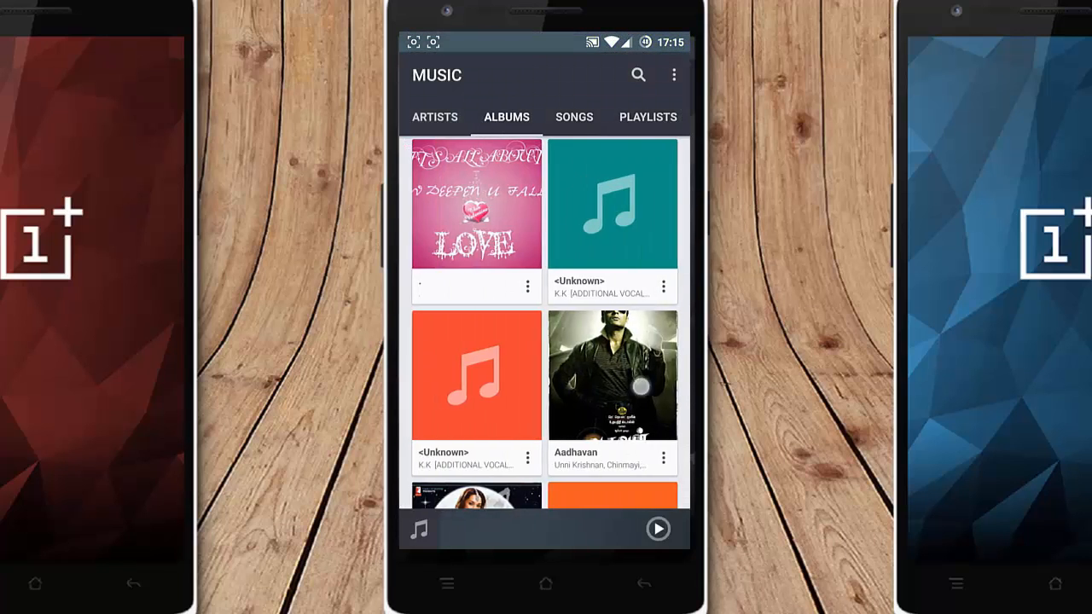
pyautogui.click(435, 117)
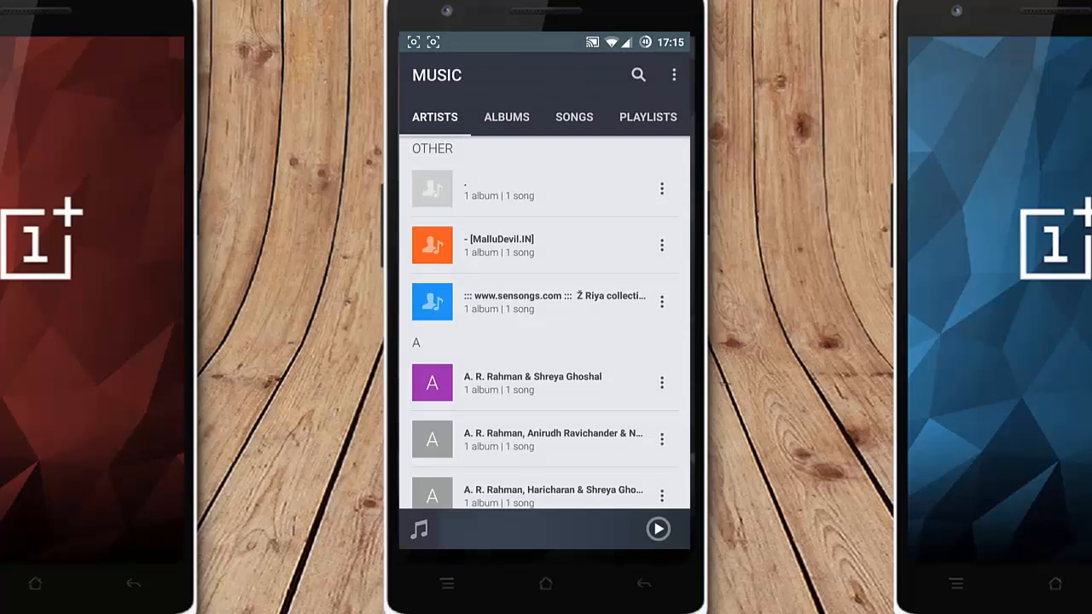
pyautogui.click(545, 583)
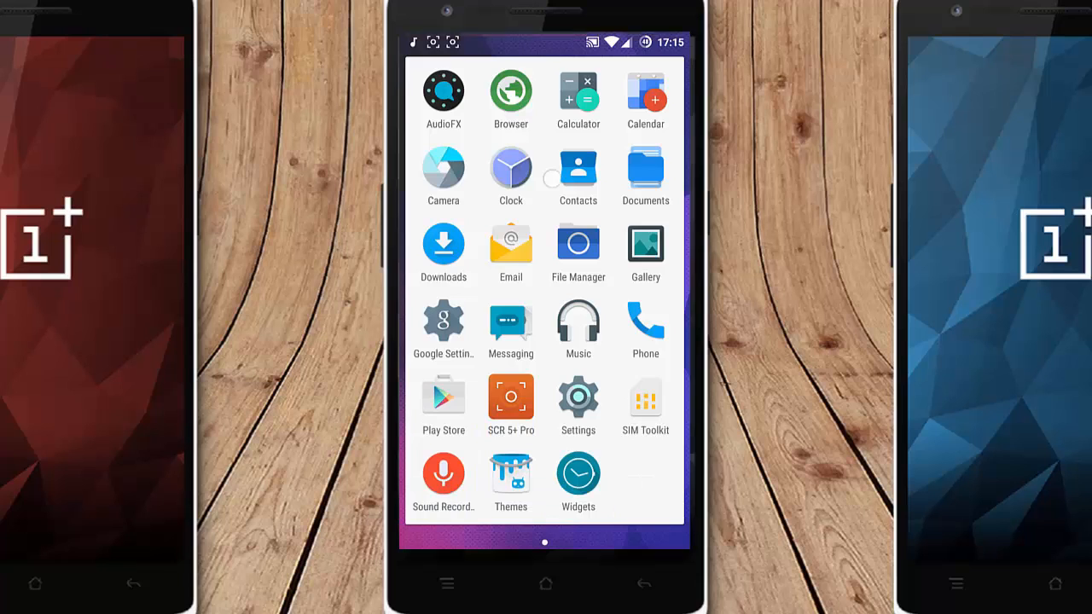